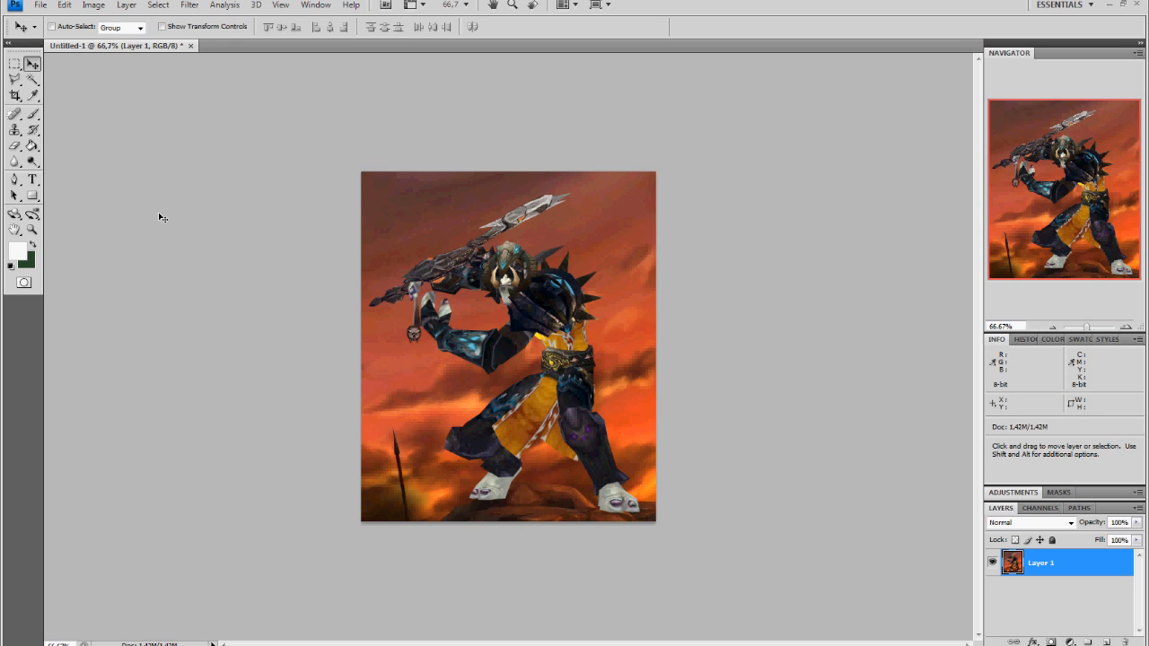
{"action": "mouse_move", "coordinate": [308, 280]}
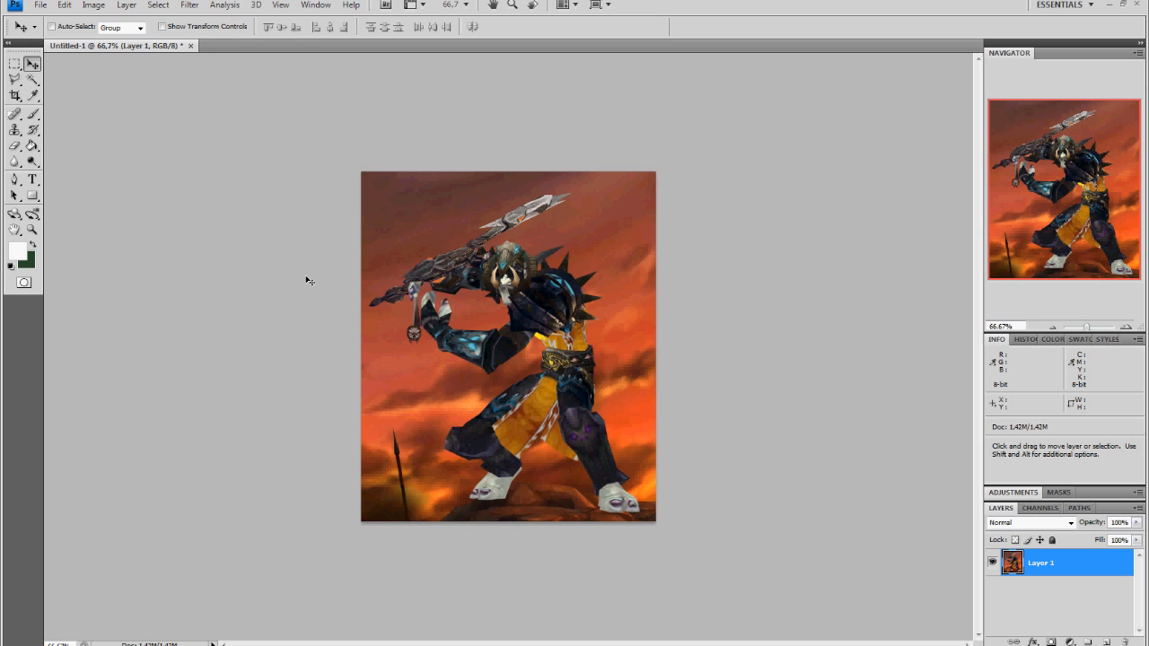
{"action": "mouse_move", "coordinate": [217, 275]}
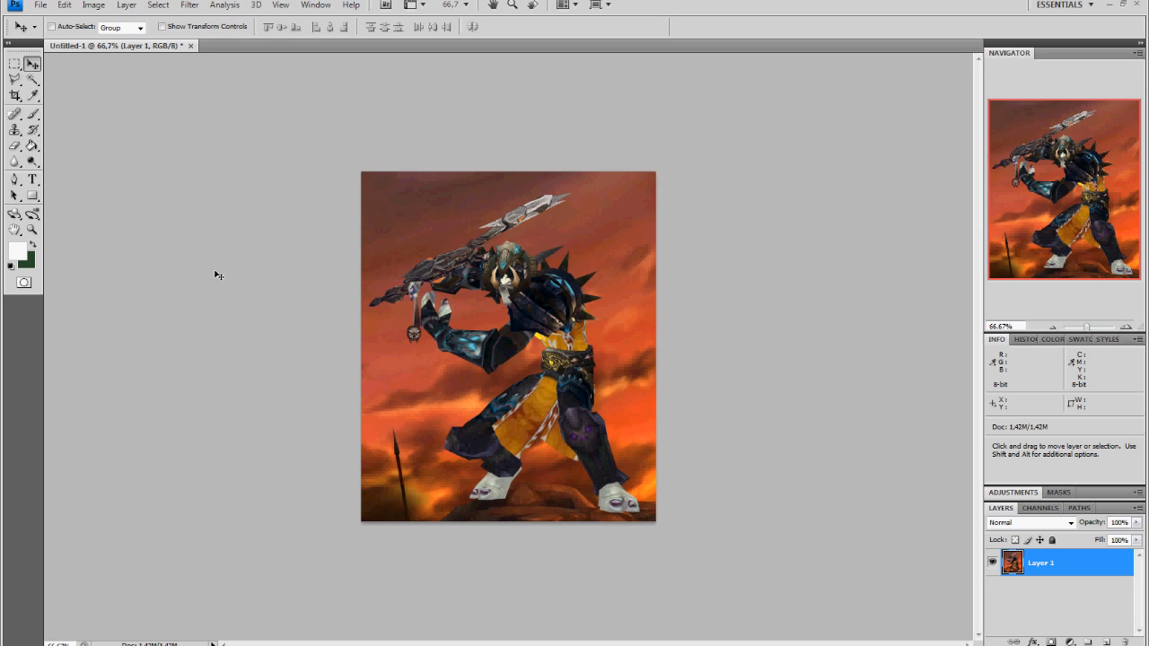
{"action": "mouse_move", "coordinate": [233, 280]}
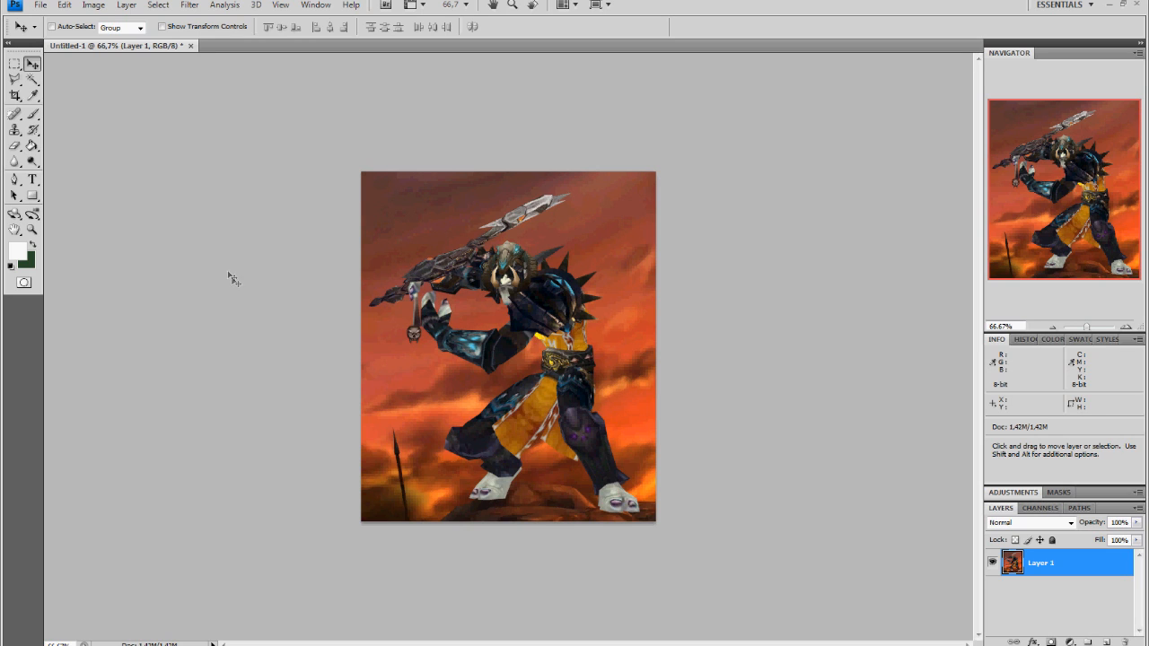
{"action": "mouse_move", "coordinate": [237, 268]}
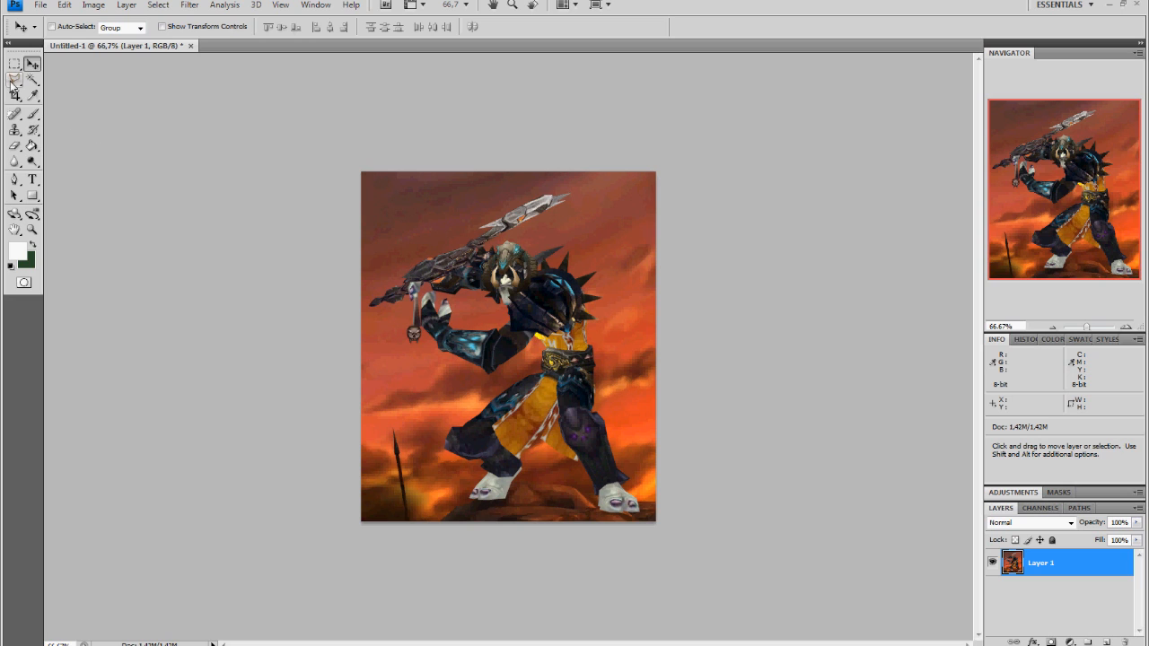
- Choose the Lasso tool and bring up its list of freehand selection variants
{"action": "left_click", "coordinate": [14, 81]}
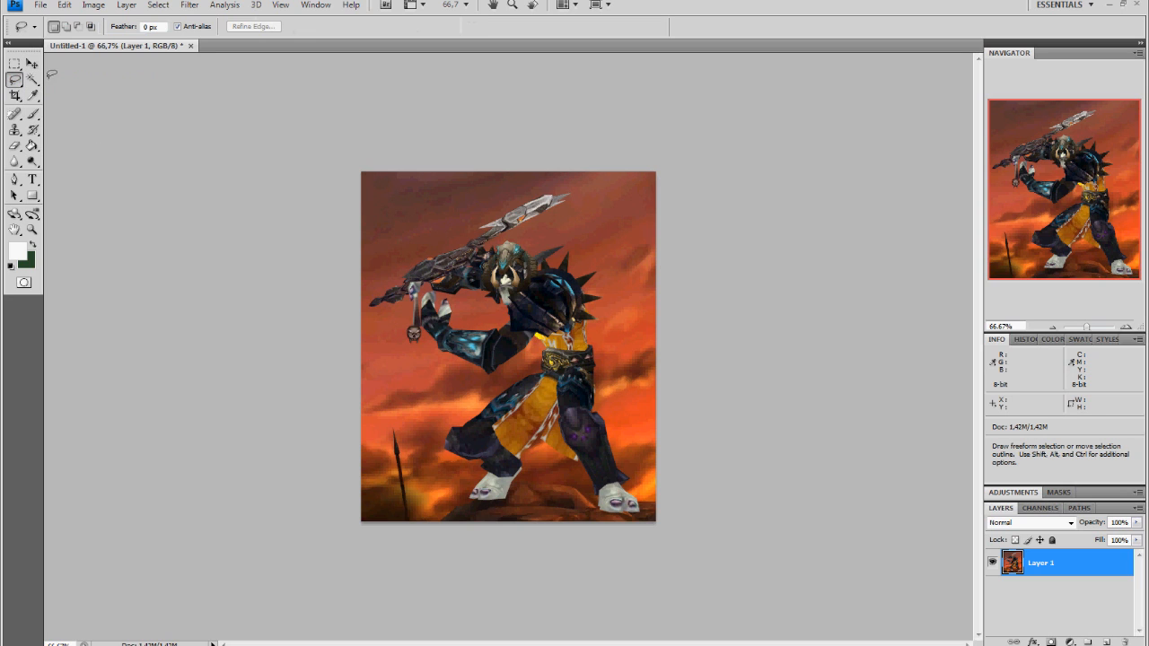
{"action": "mouse_move", "coordinate": [442, 248]}
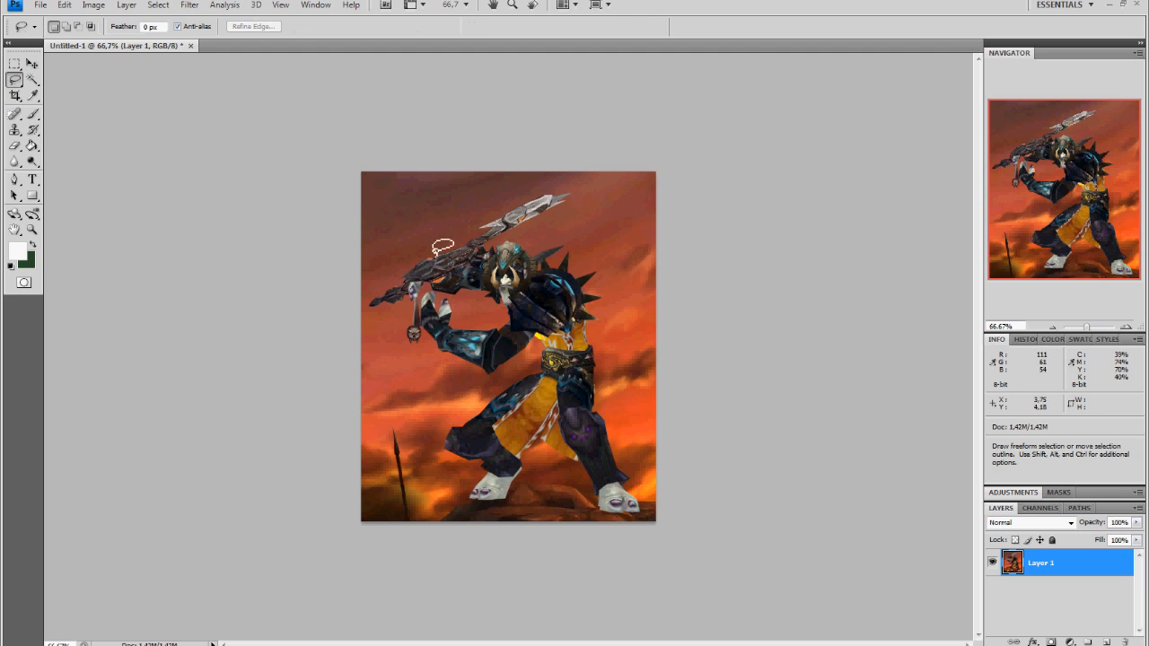
{"action": "mouse_move", "coordinate": [465, 243]}
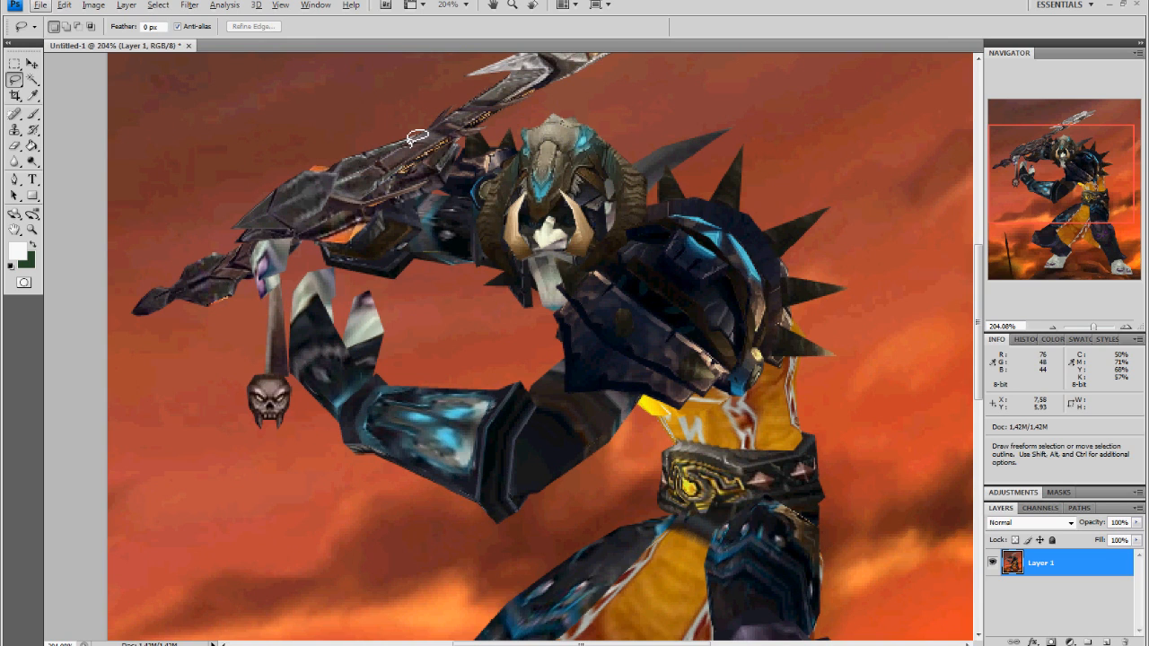
{"action": "mouse_move", "coordinate": [404, 140]}
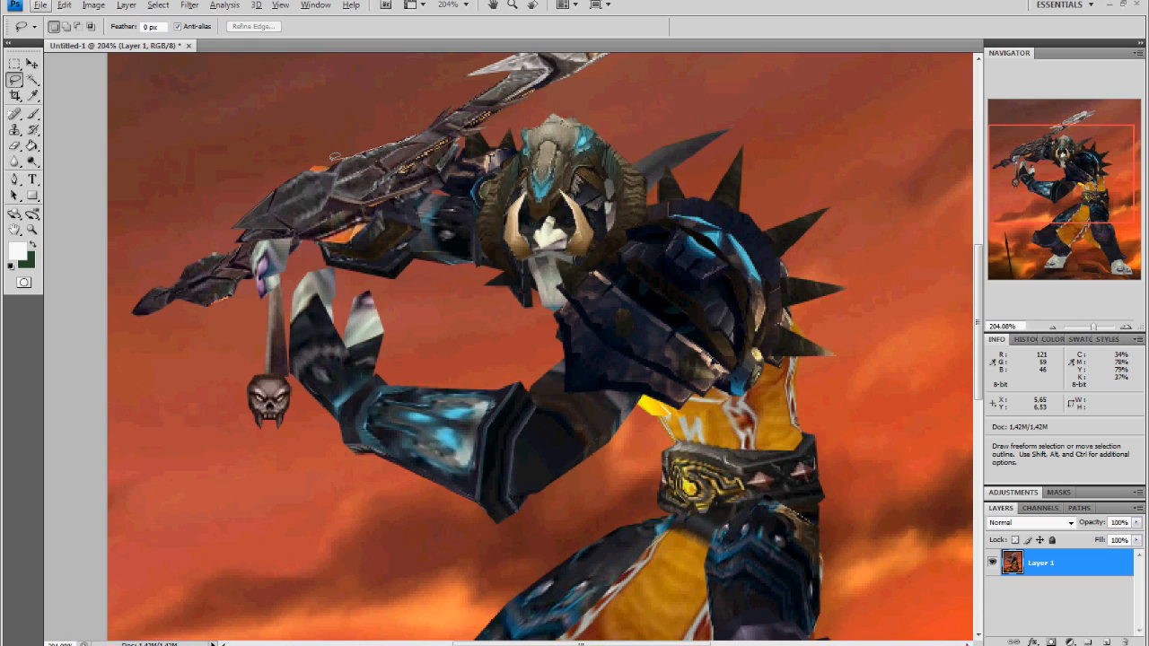
{"action": "mouse_move", "coordinate": [305, 165]}
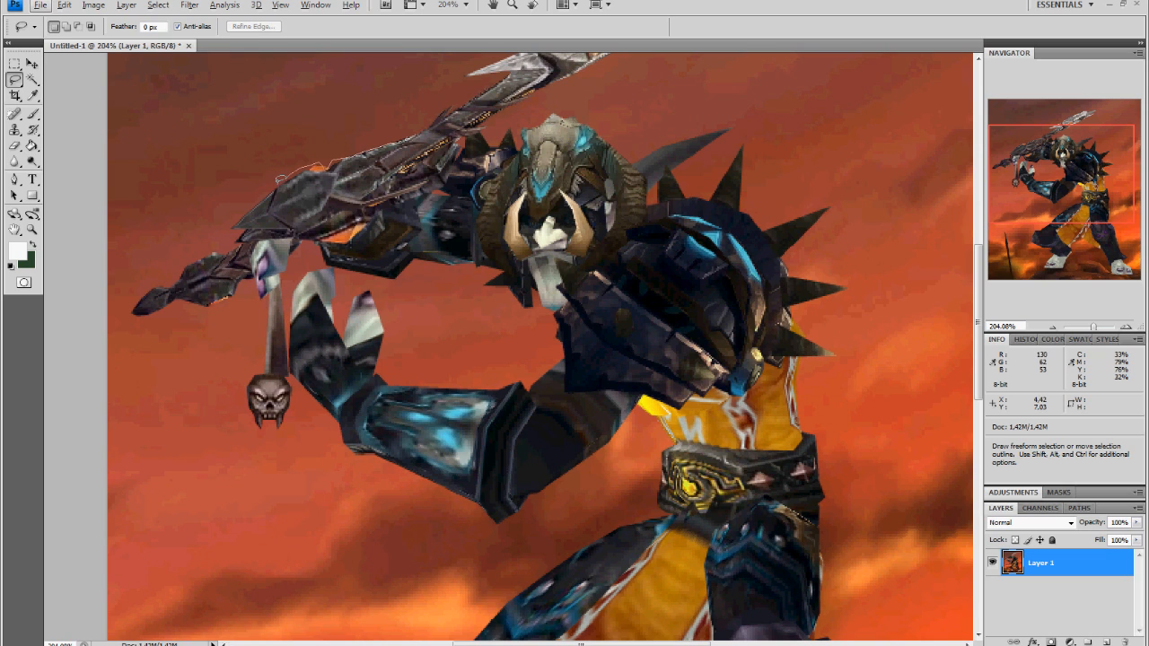
{"action": "mouse_move", "coordinate": [272, 179]}
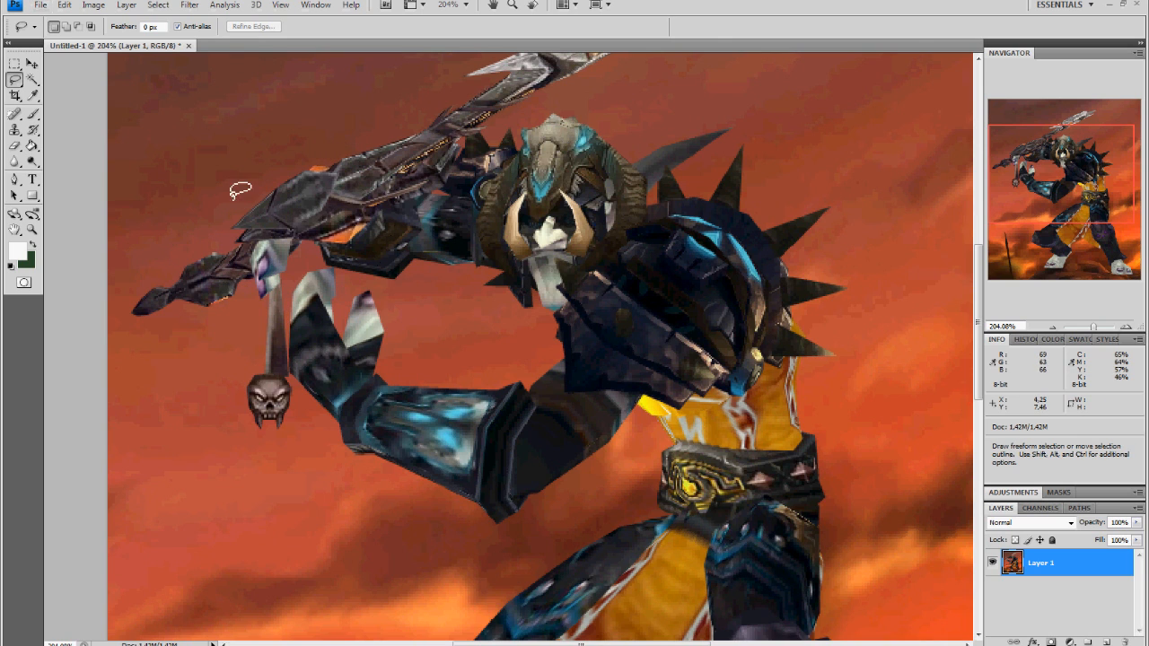
{"action": "right_click", "coordinate": [15, 79]}
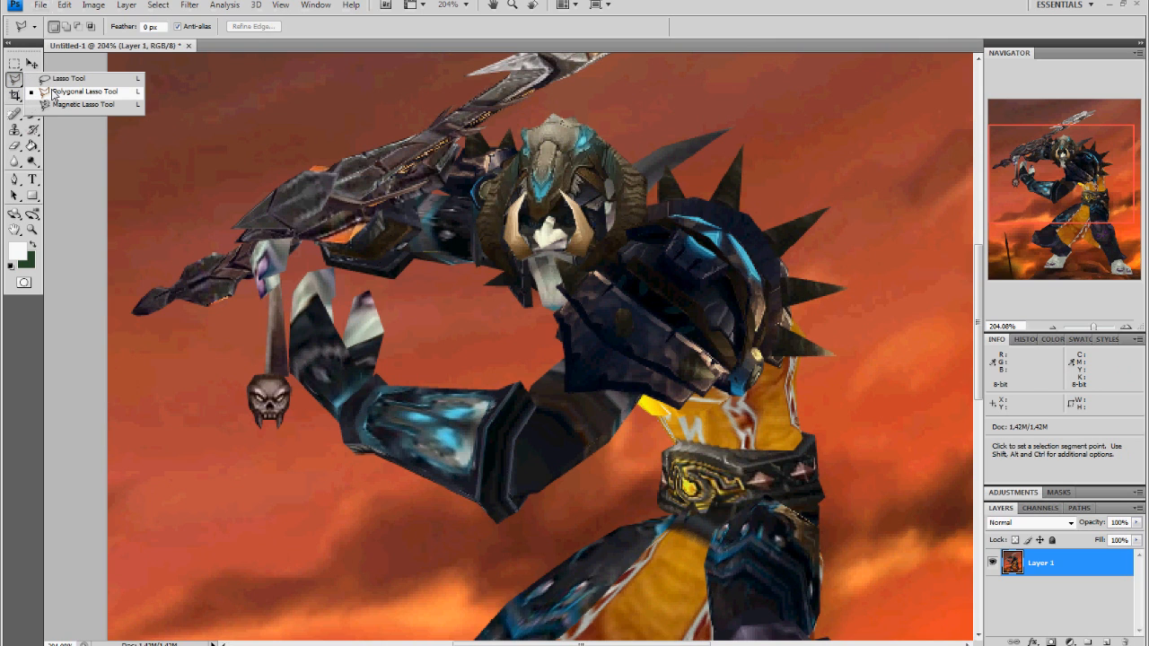
{"action": "left_click", "coordinate": [68, 79]}
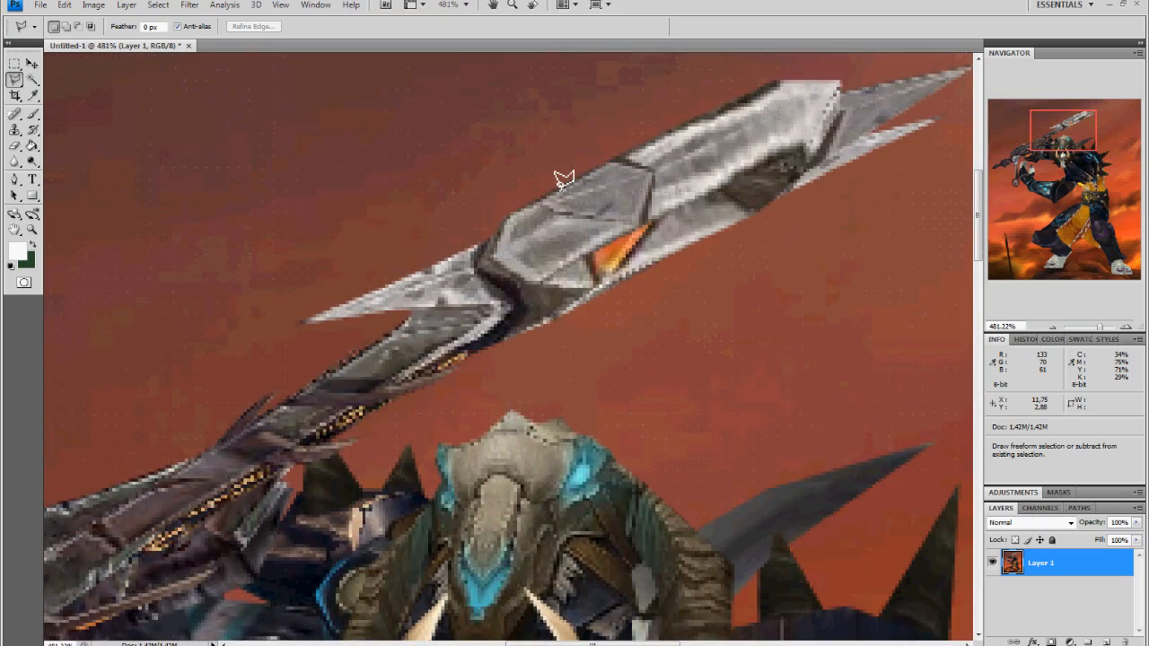
{"action": "mouse_move", "coordinate": [686, 122]}
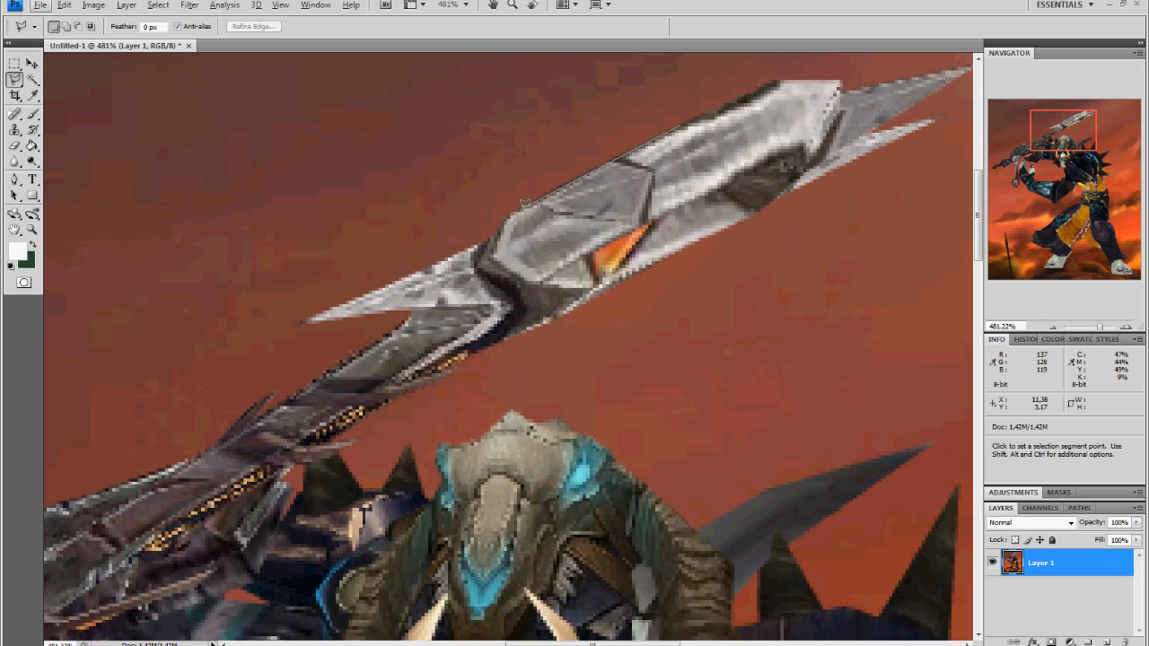
{"action": "mouse_move", "coordinate": [514, 204]}
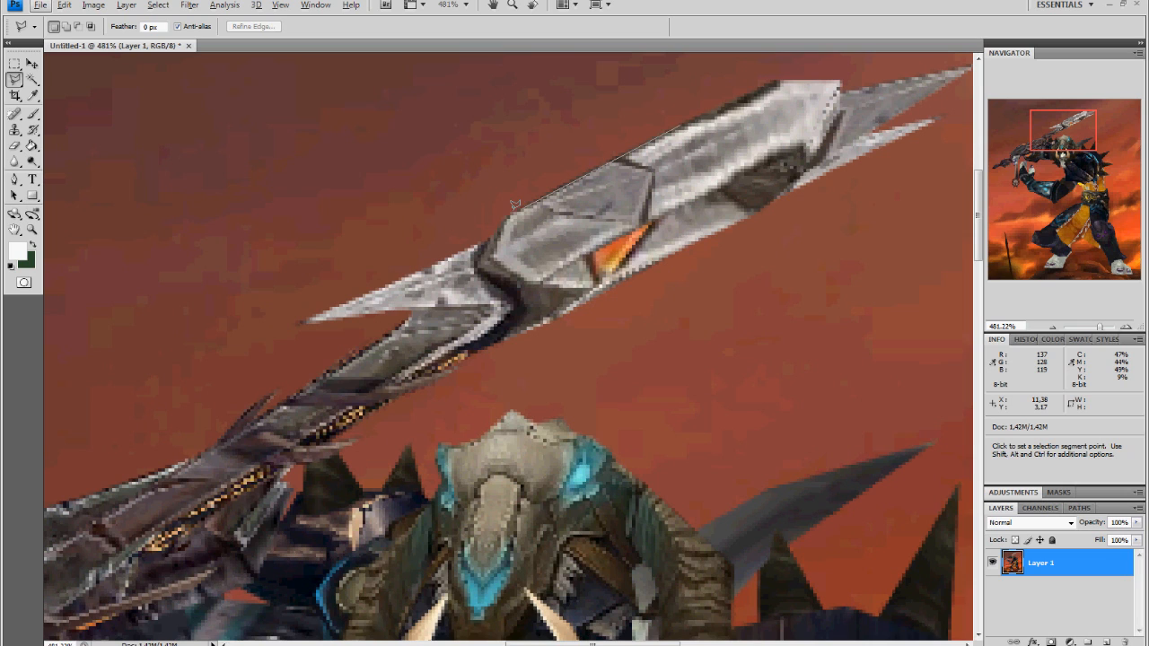
{"action": "mouse_move", "coordinate": [510, 208]}
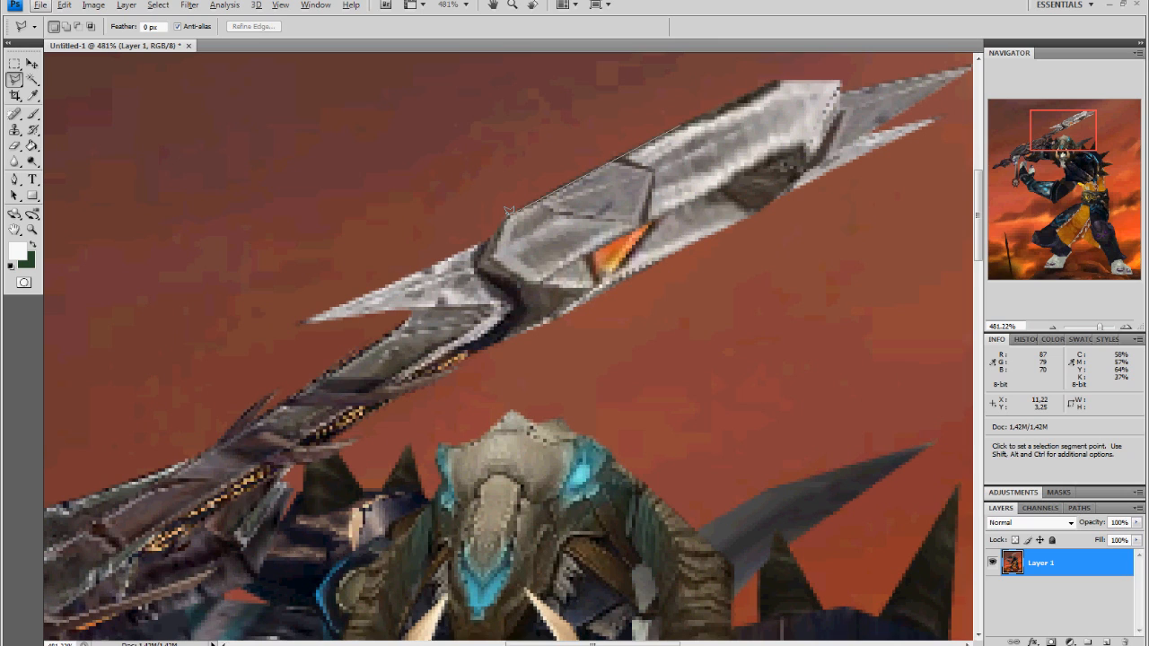
{"action": "mouse_move", "coordinate": [488, 232]}
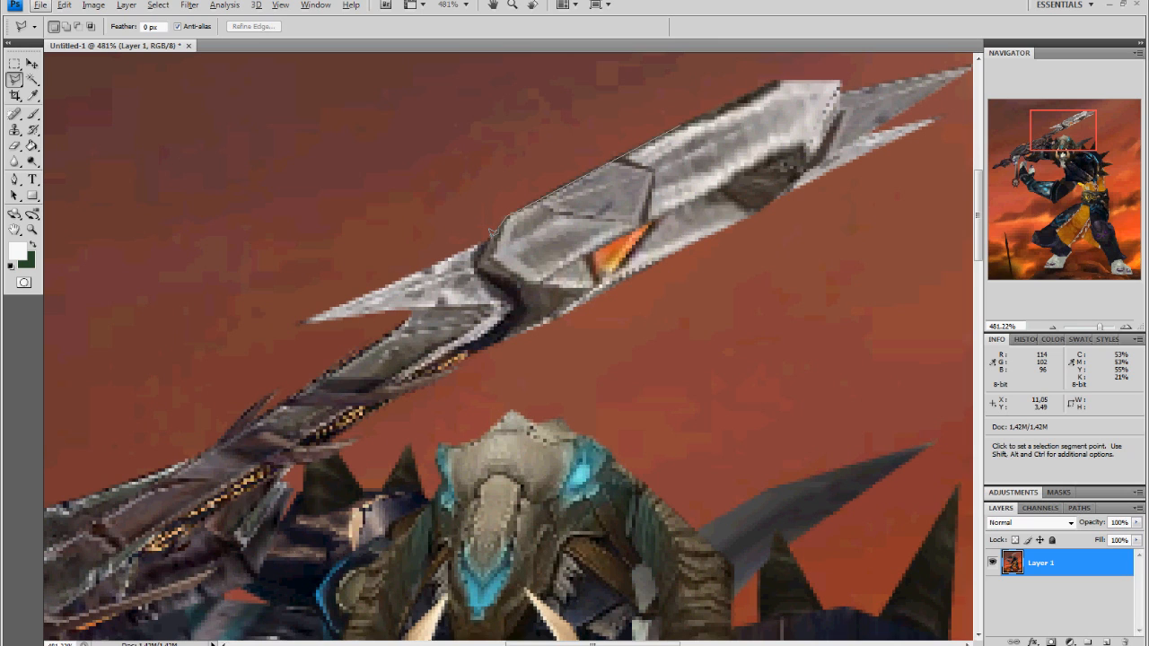
{"action": "mouse_move", "coordinate": [492, 231]}
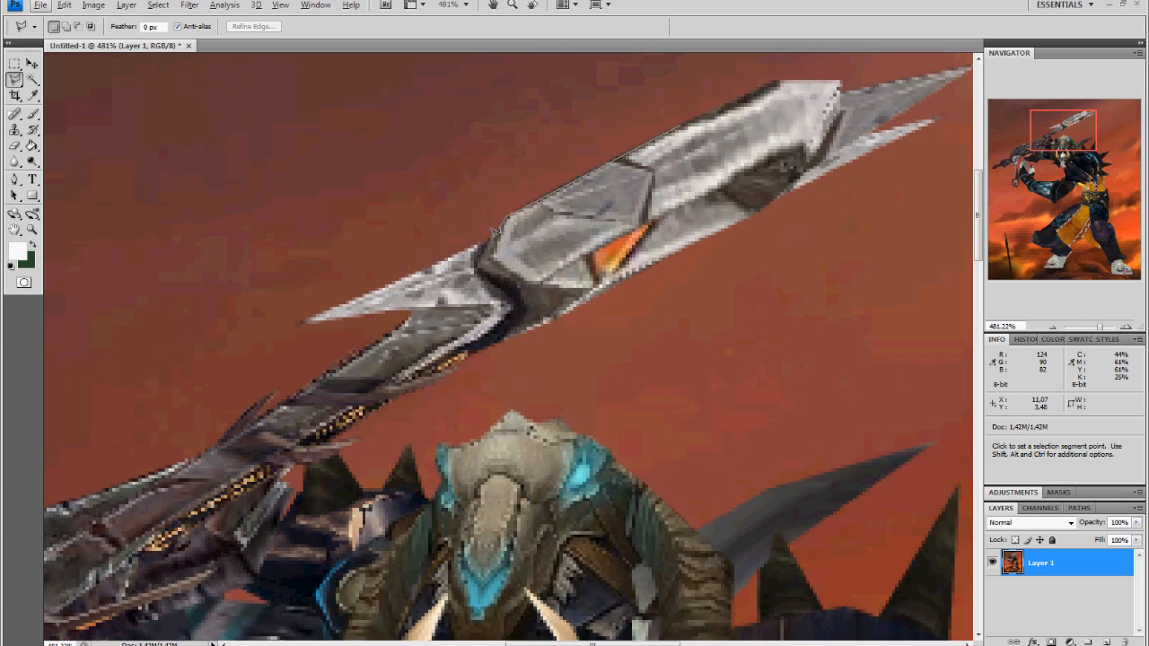
{"action": "mouse_move", "coordinate": [485, 234]}
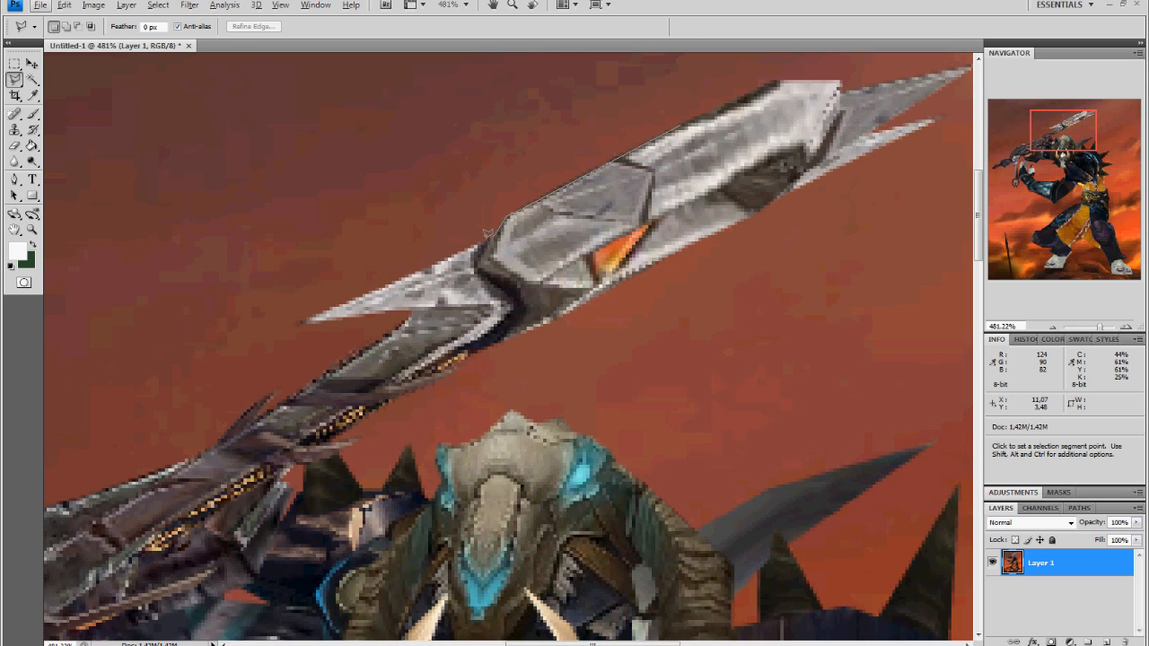
{"action": "mouse_move", "coordinate": [410, 270]}
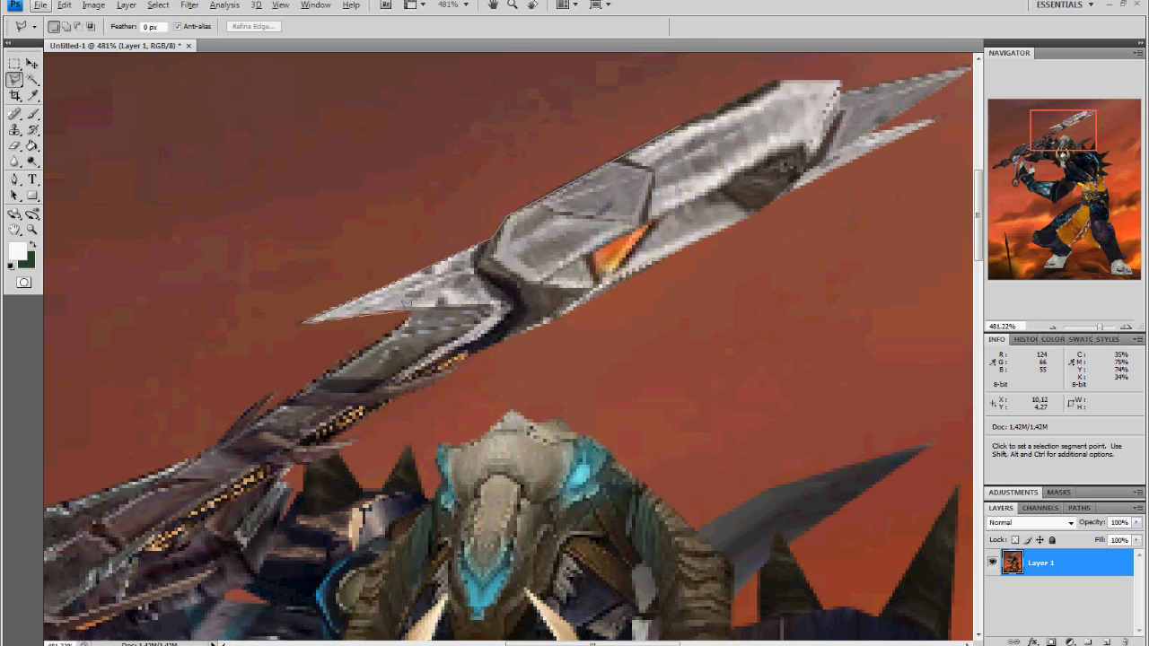
{"action": "mouse_move", "coordinate": [406, 301]}
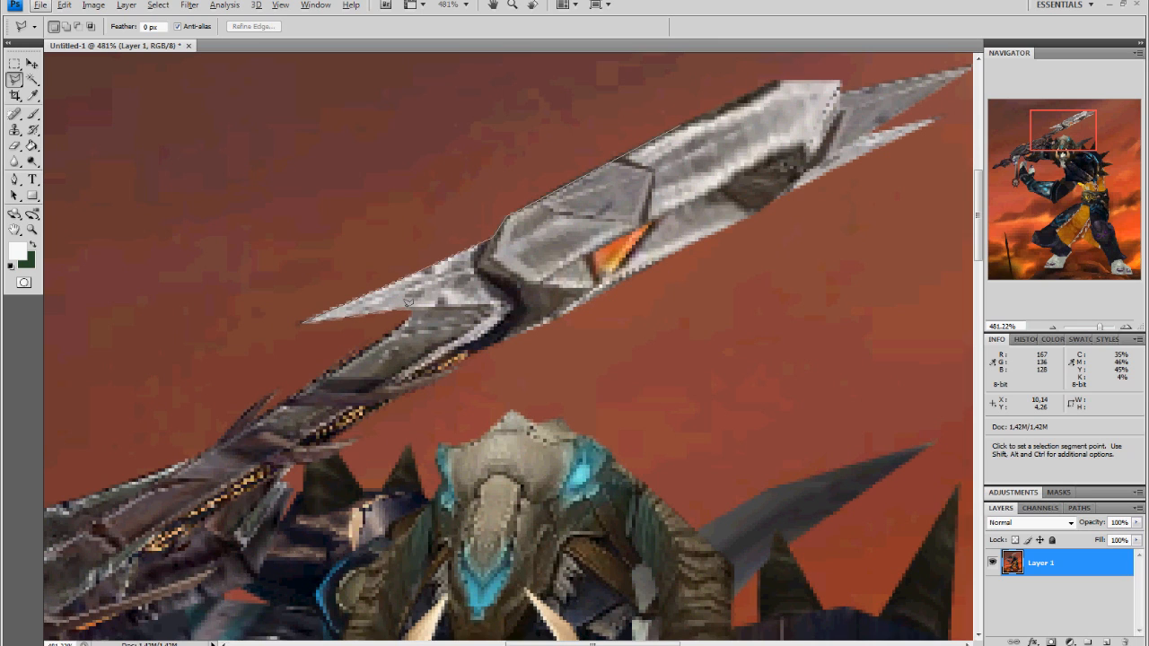
{"action": "mouse_move", "coordinate": [411, 308]}
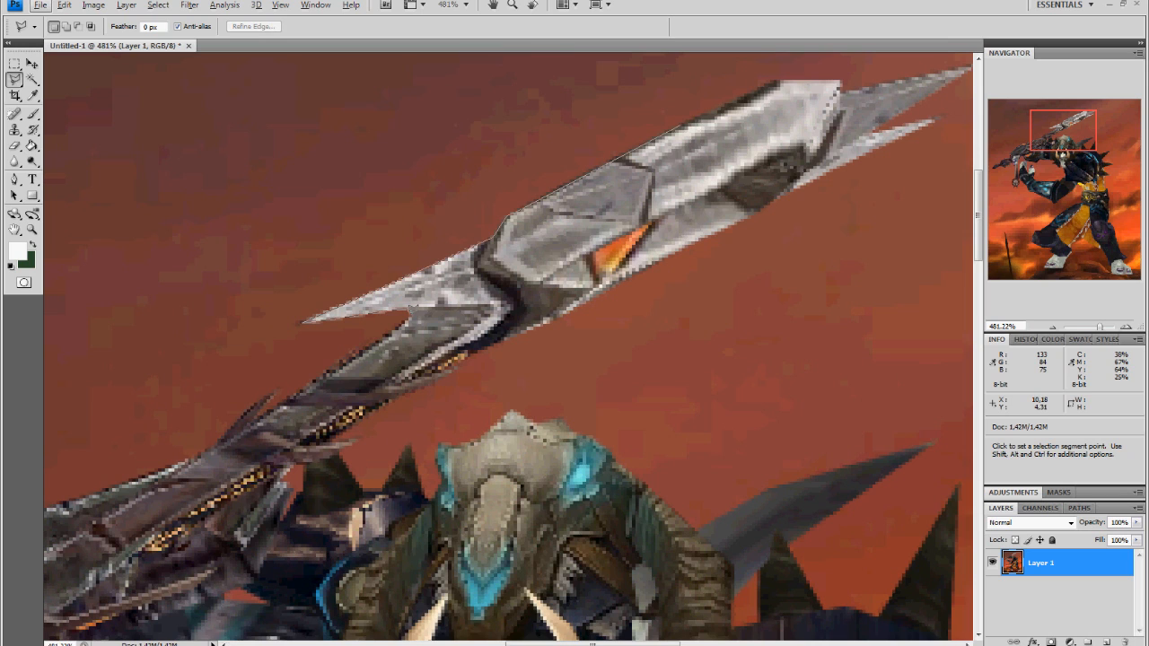
{"action": "mouse_move", "coordinate": [402, 325]}
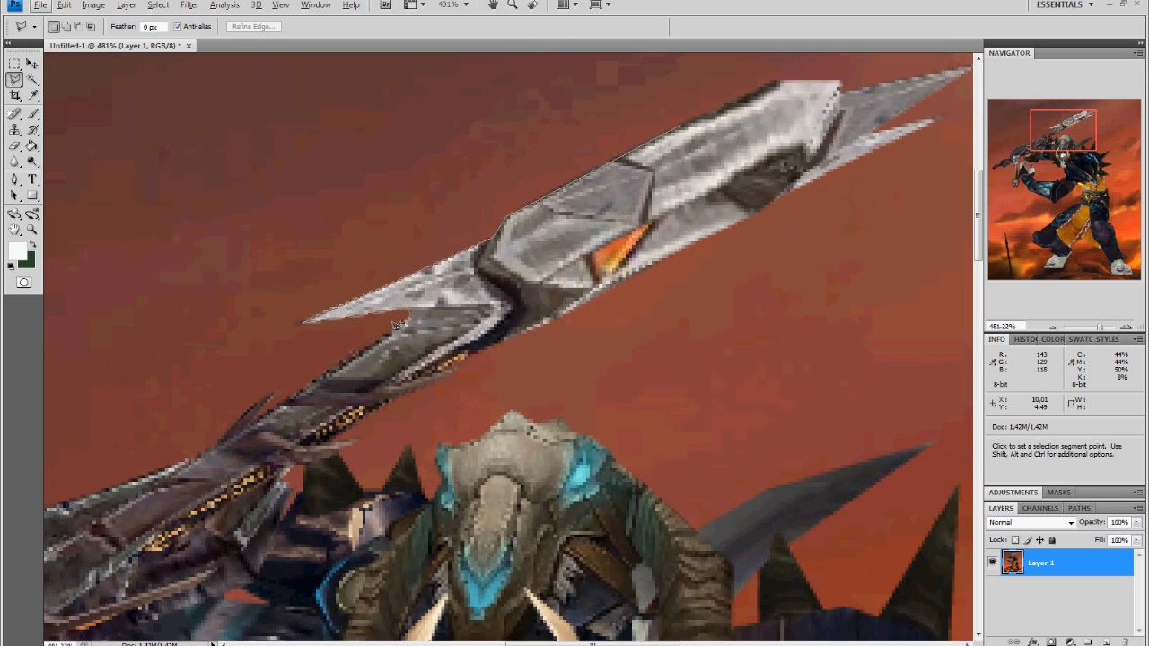
{"action": "mouse_move", "coordinate": [334, 366]}
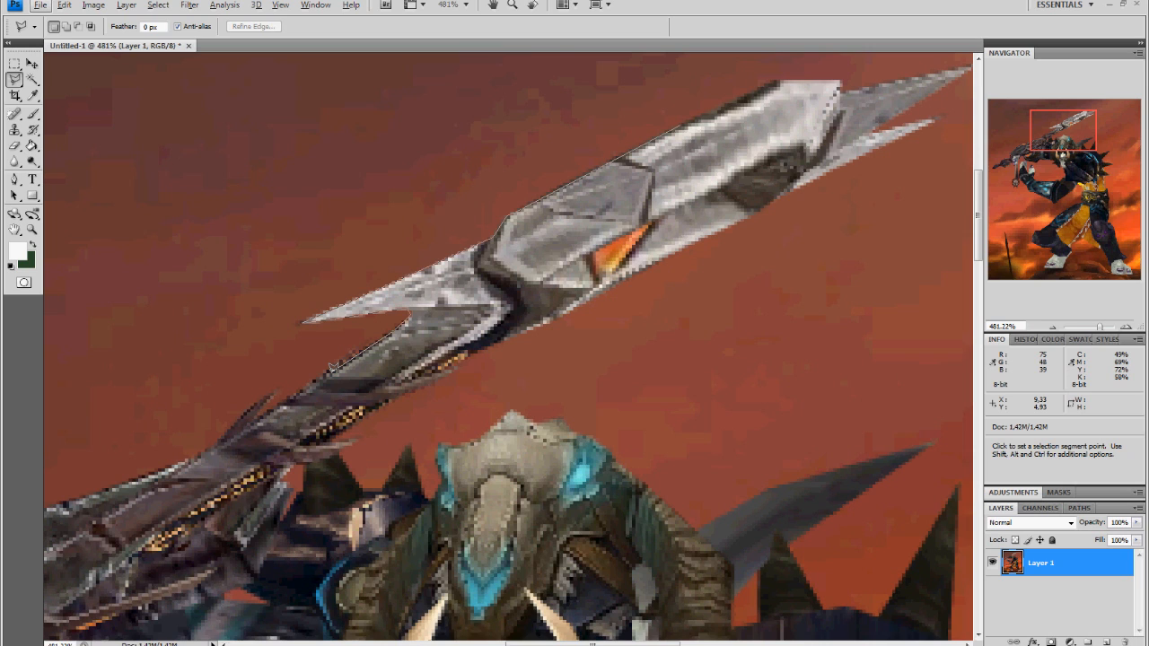
{"action": "mouse_move", "coordinate": [327, 368]}
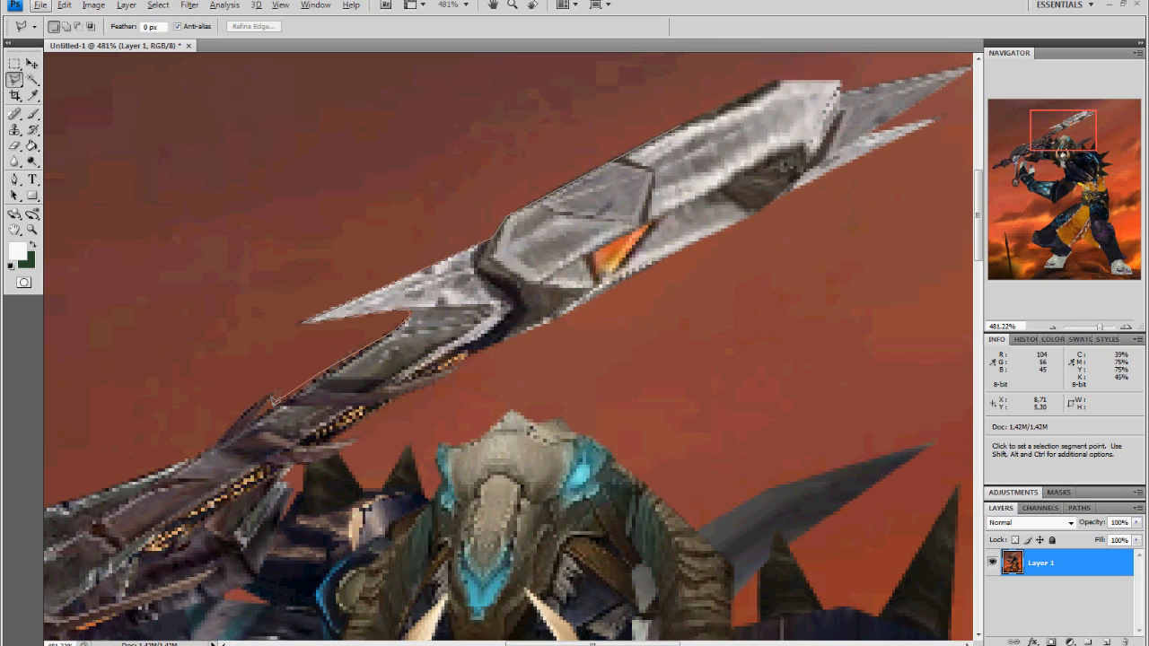
{"action": "mouse_move", "coordinate": [273, 404]}
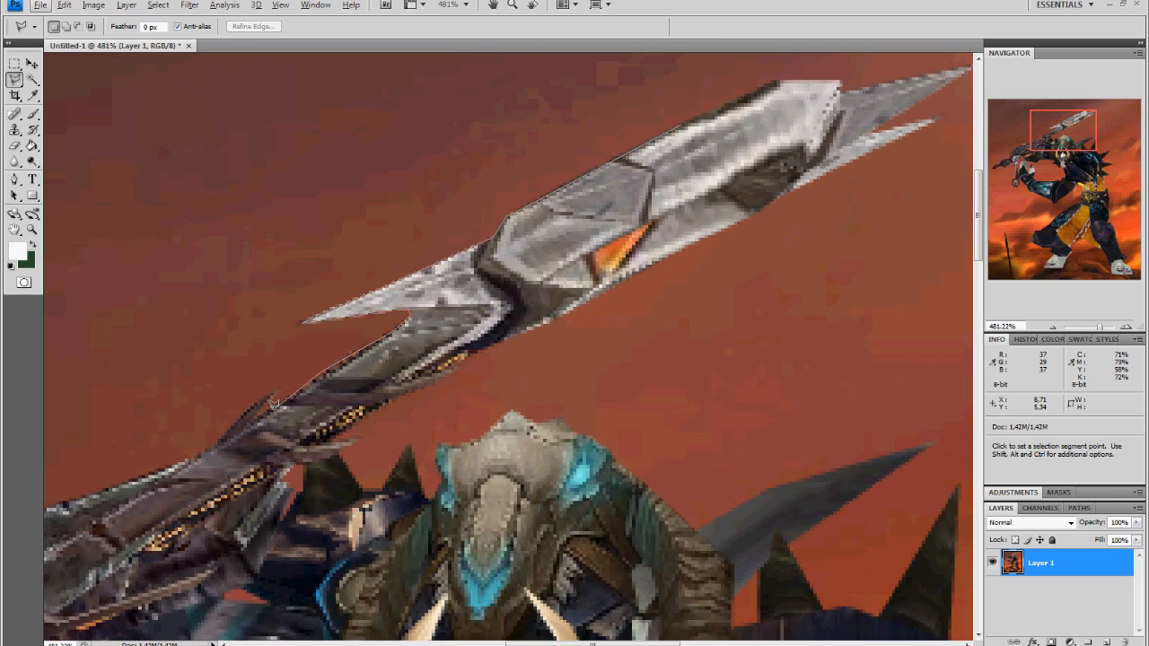
{"action": "mouse_move", "coordinate": [240, 416]}
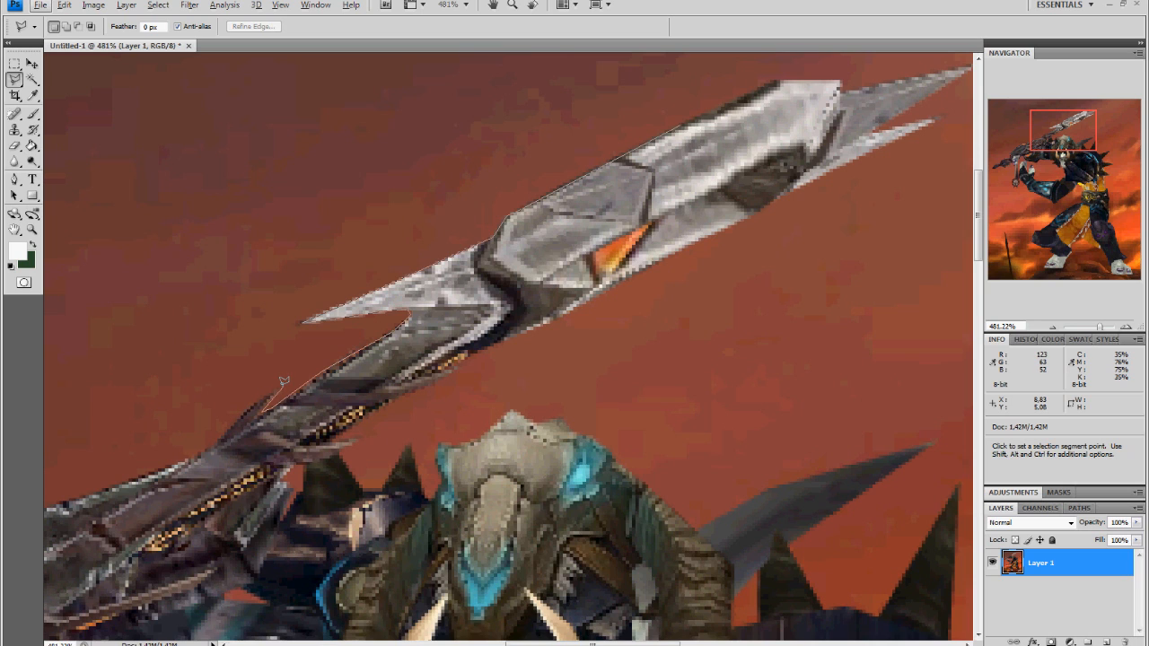
{"action": "mouse_move", "coordinate": [259, 394]}
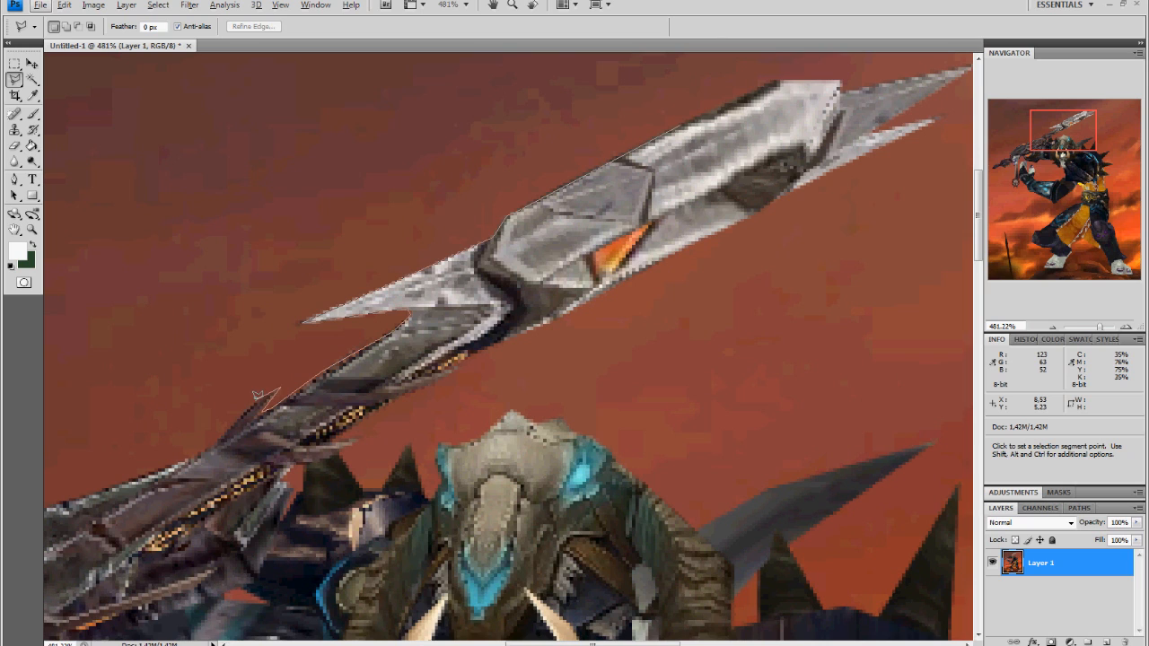
{"action": "mouse_move", "coordinate": [215, 427]}
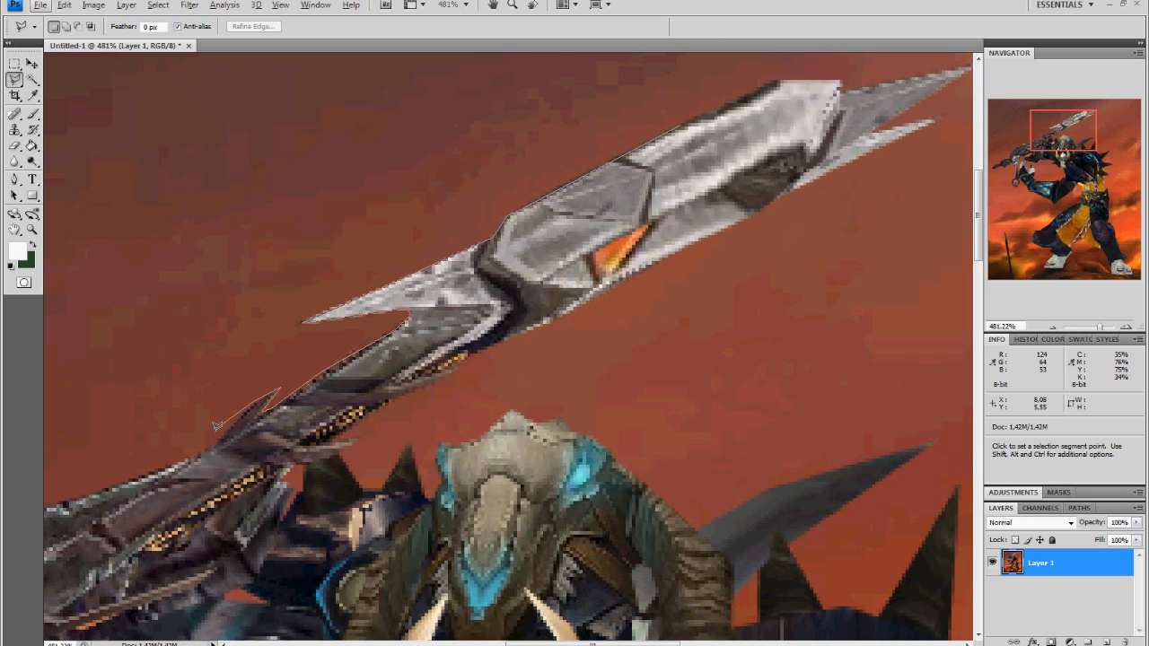
{"action": "mouse_move", "coordinate": [221, 429]}
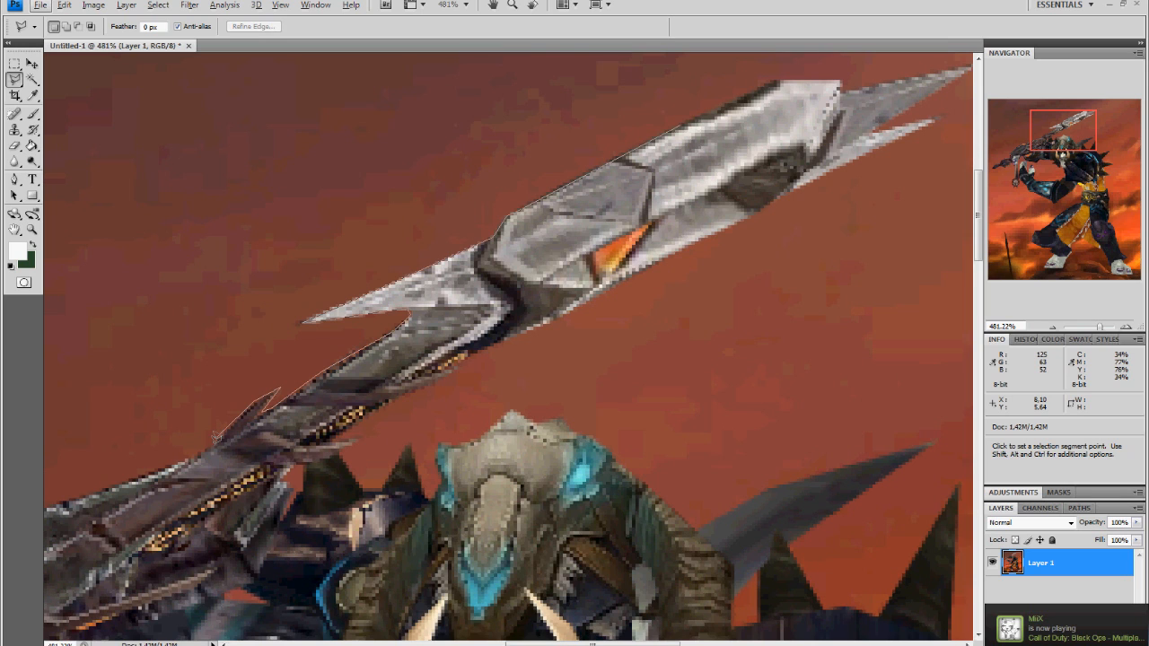
{"action": "mouse_move", "coordinate": [211, 438]}
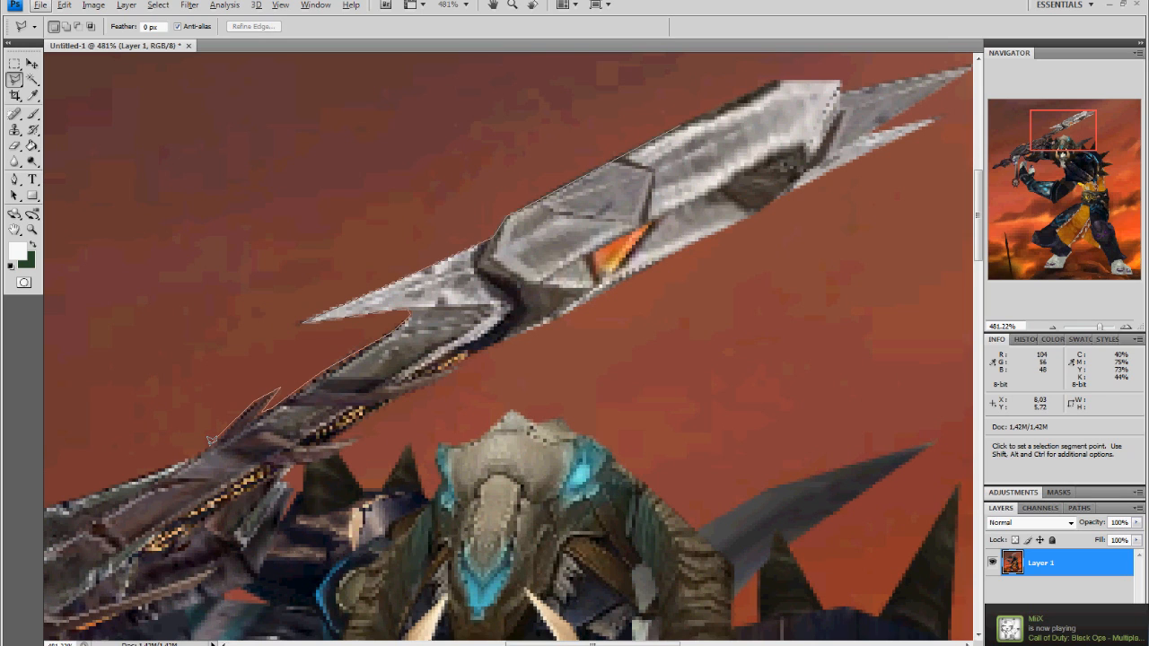
{"action": "mouse_move", "coordinate": [140, 470]}
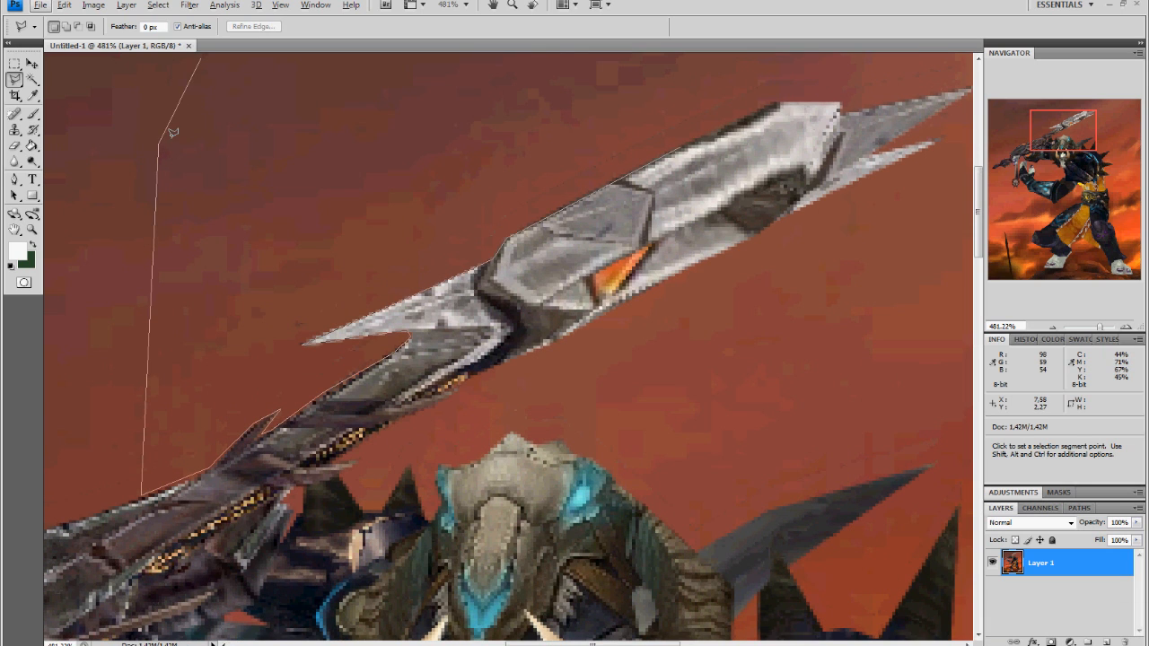
{"action": "mouse_move", "coordinate": [176, 128]}
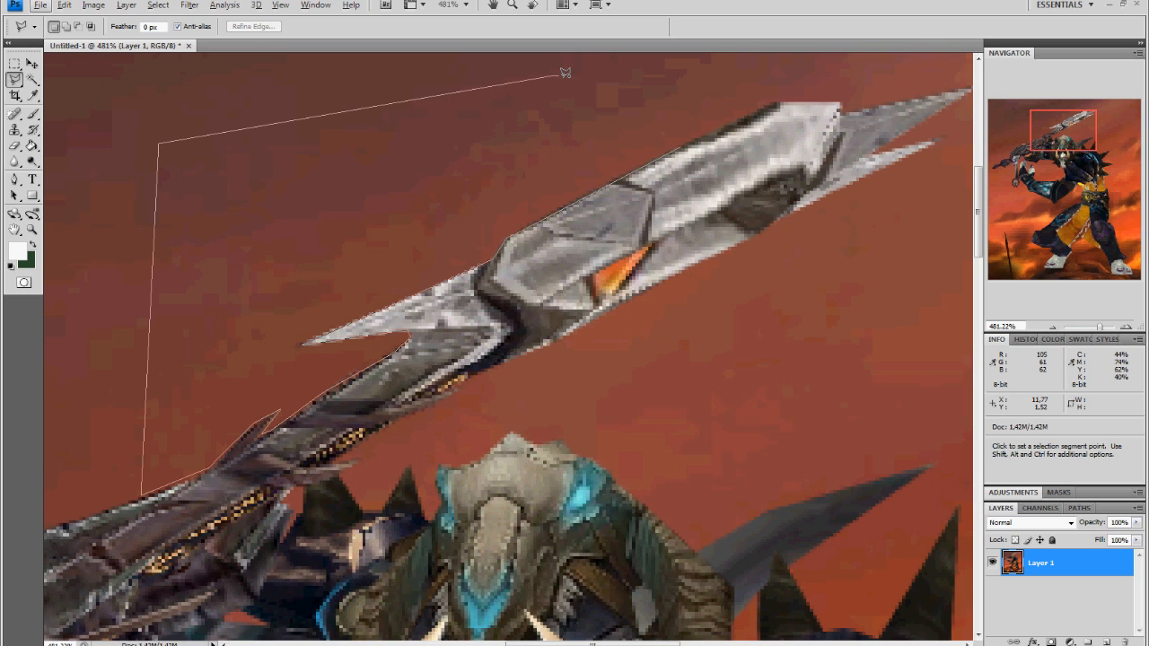
- Finish the Polygonal Lasso outline around the red wedge above the sword's upper-left edge
{"action": "left_click", "coordinate": [565, 74]}
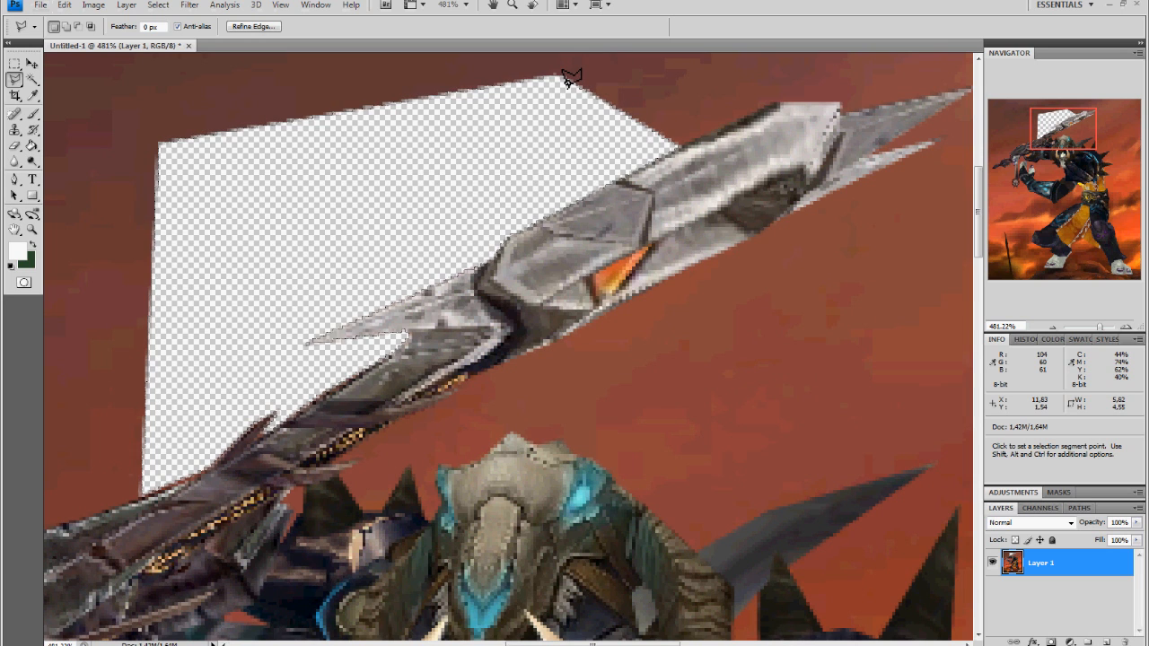
{"action": "left_click", "coordinate": [571, 75]}
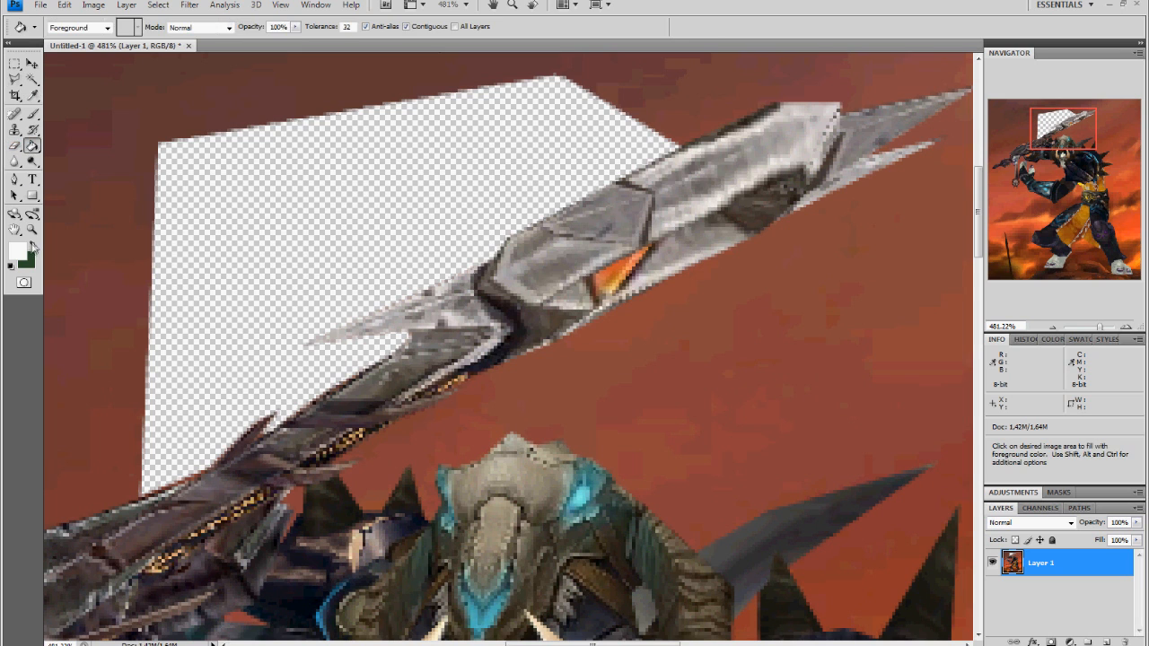
- Fill a backing layer with black to check the cut edge, then revert to the original image
{"action": "left_click", "coordinate": [18, 255]}
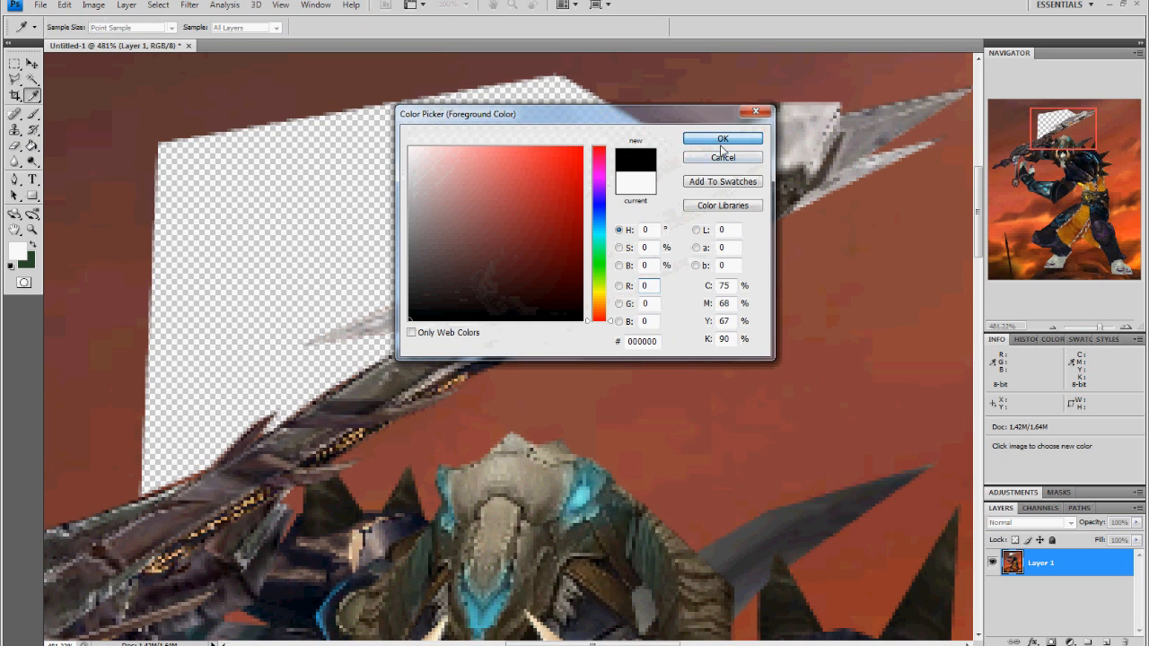
{"action": "left_click", "coordinate": [722, 138]}
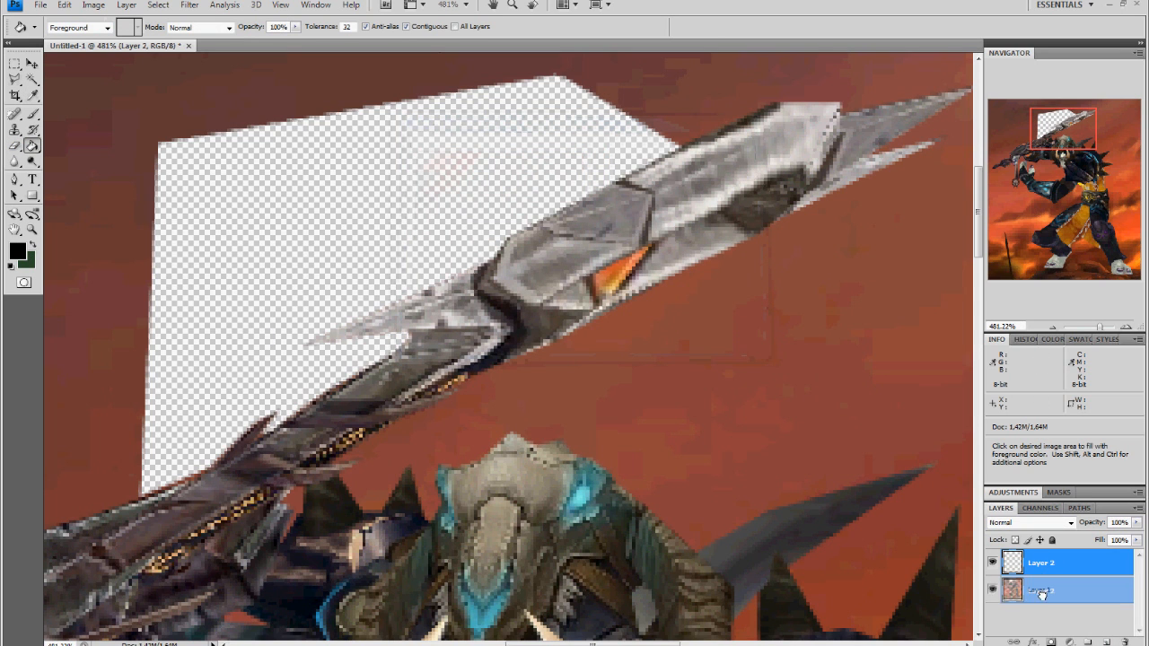
{"action": "left_click", "coordinate": [402, 201]}
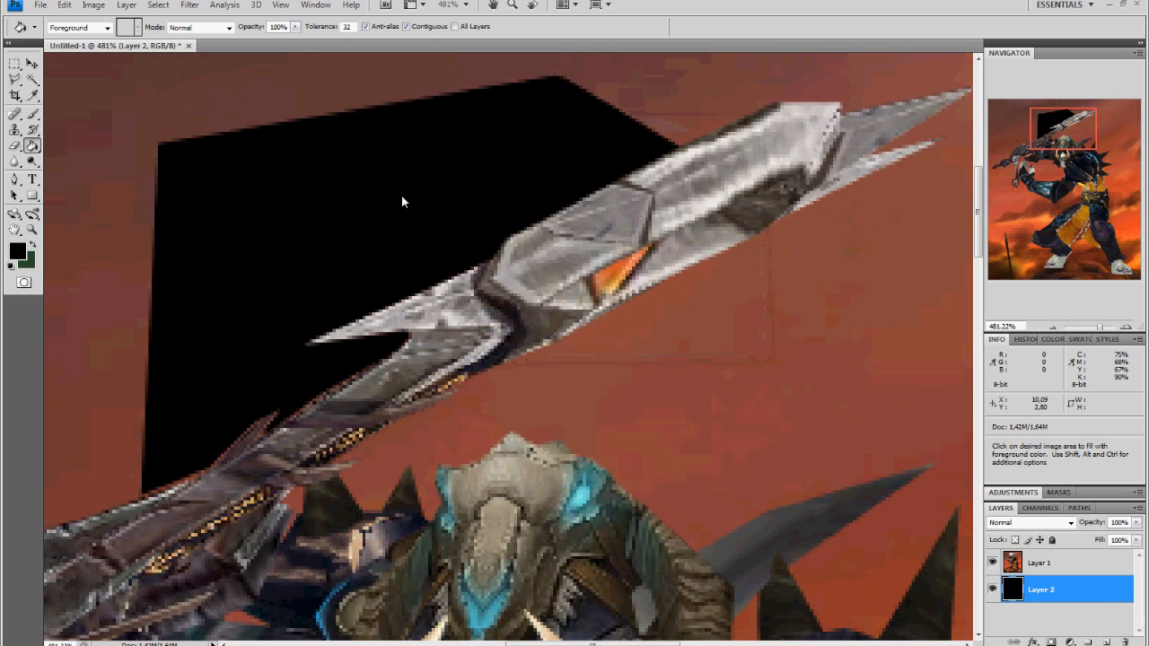
{"action": "mouse_move", "coordinate": [409, 189]}
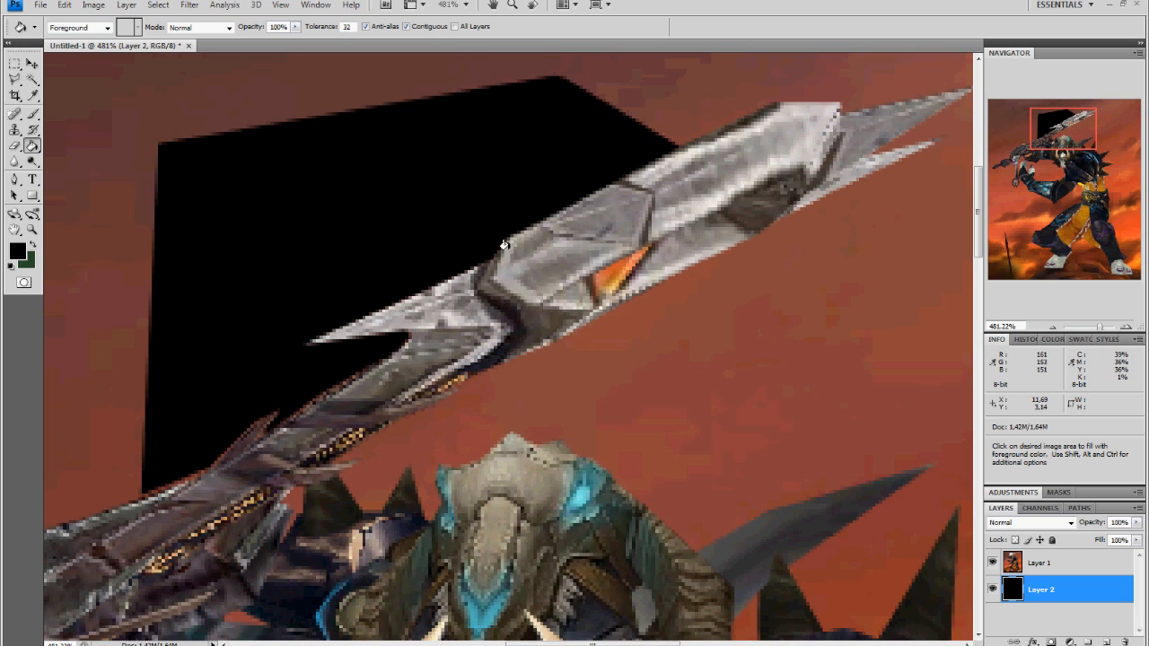
{"action": "mouse_move", "coordinate": [314, 327]}
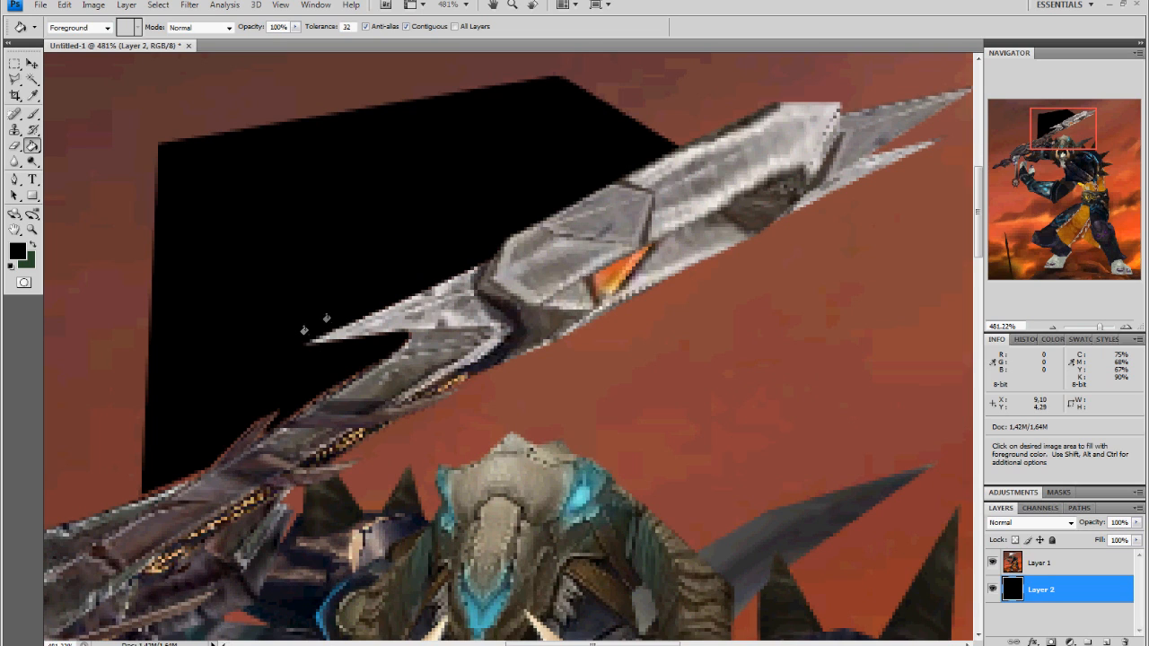
{"action": "mouse_move", "coordinate": [478, 260]}
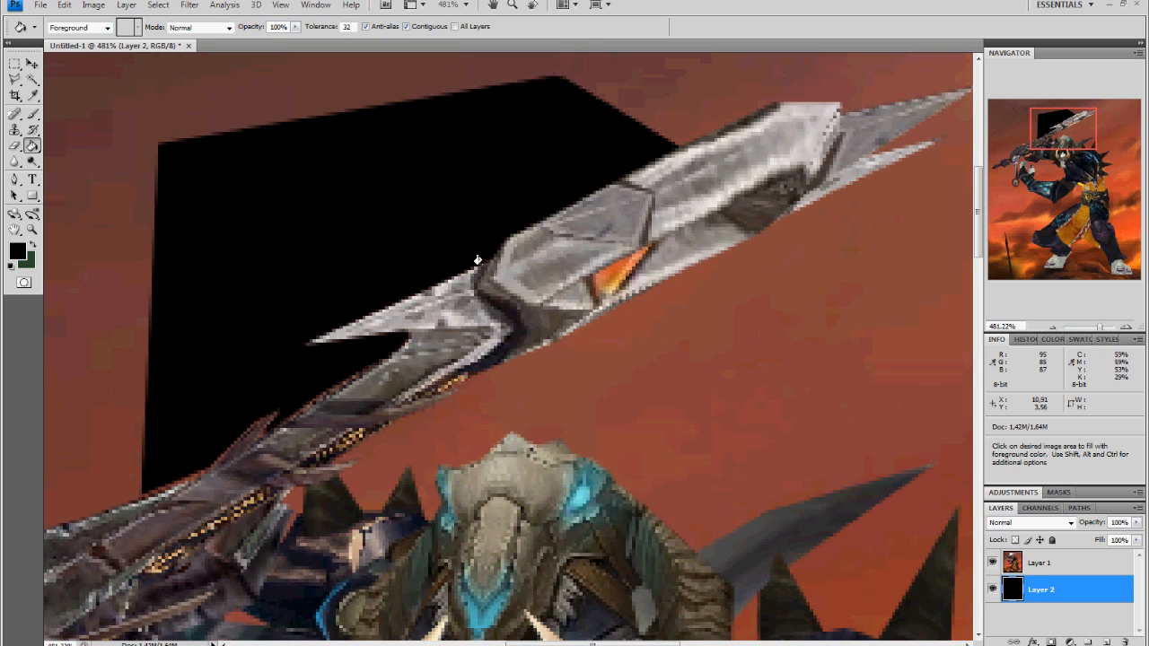
{"action": "mouse_move", "coordinate": [492, 223]}
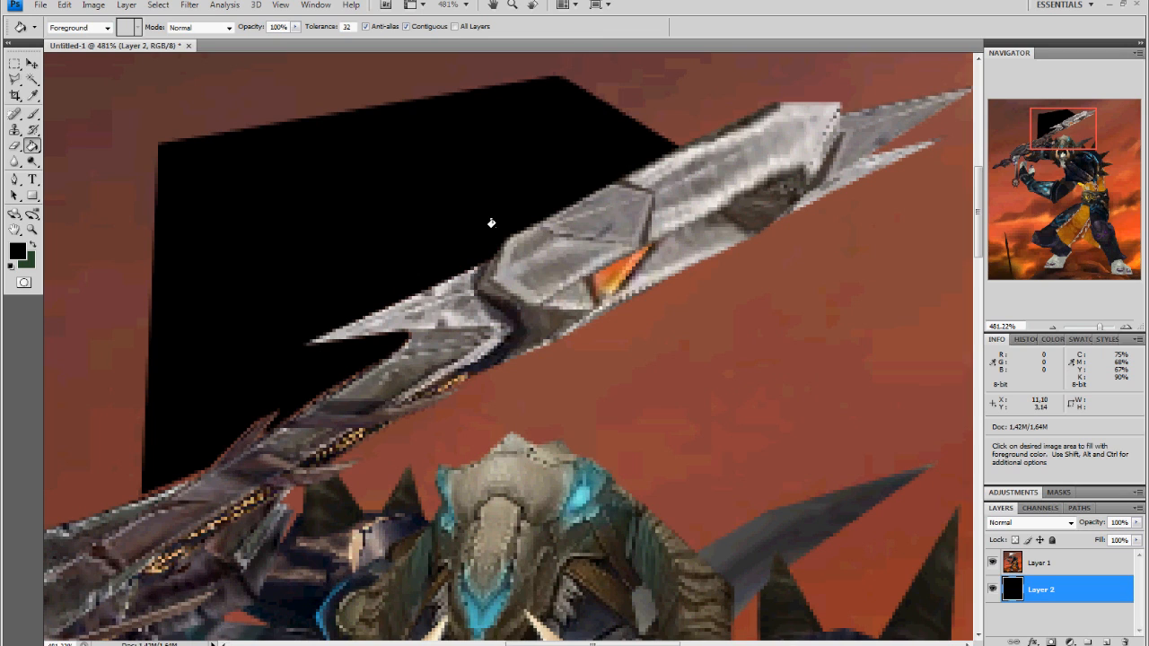
{"action": "mouse_move", "coordinate": [342, 370]}
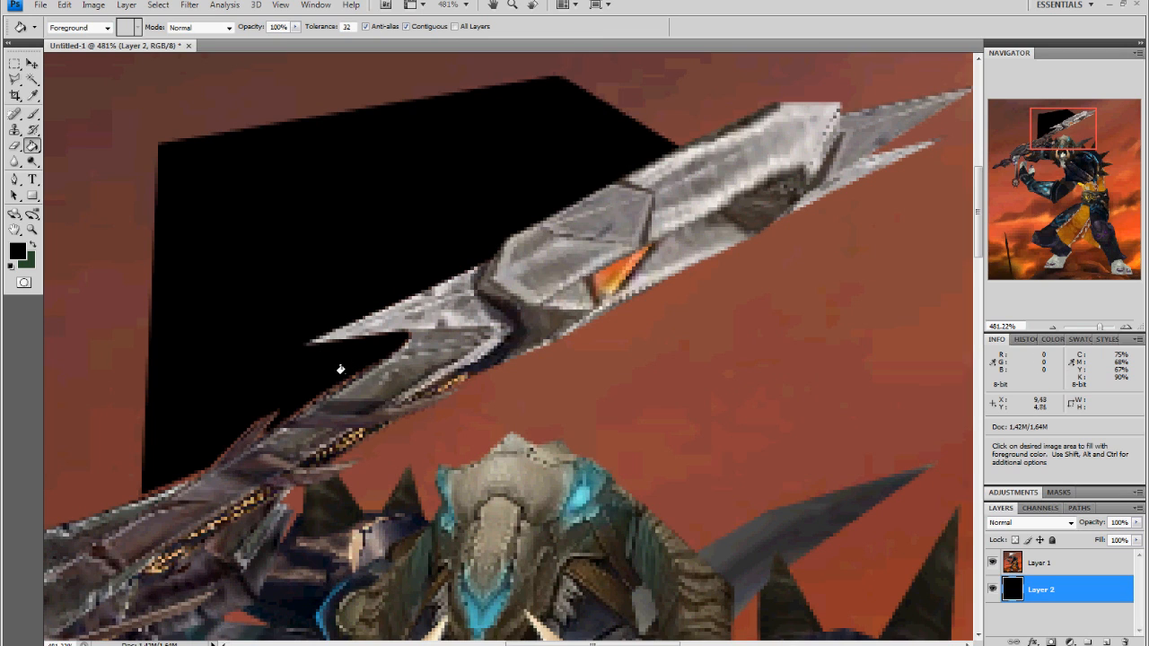
{"action": "mouse_move", "coordinate": [307, 394]}
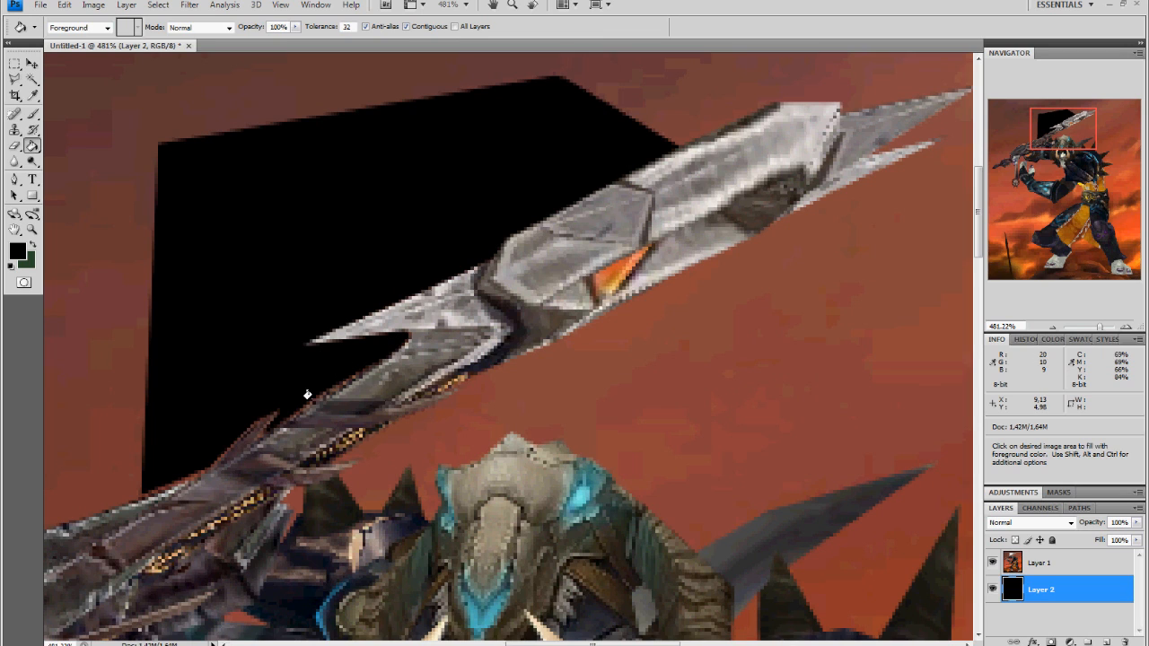
{"action": "mouse_move", "coordinate": [352, 363]}
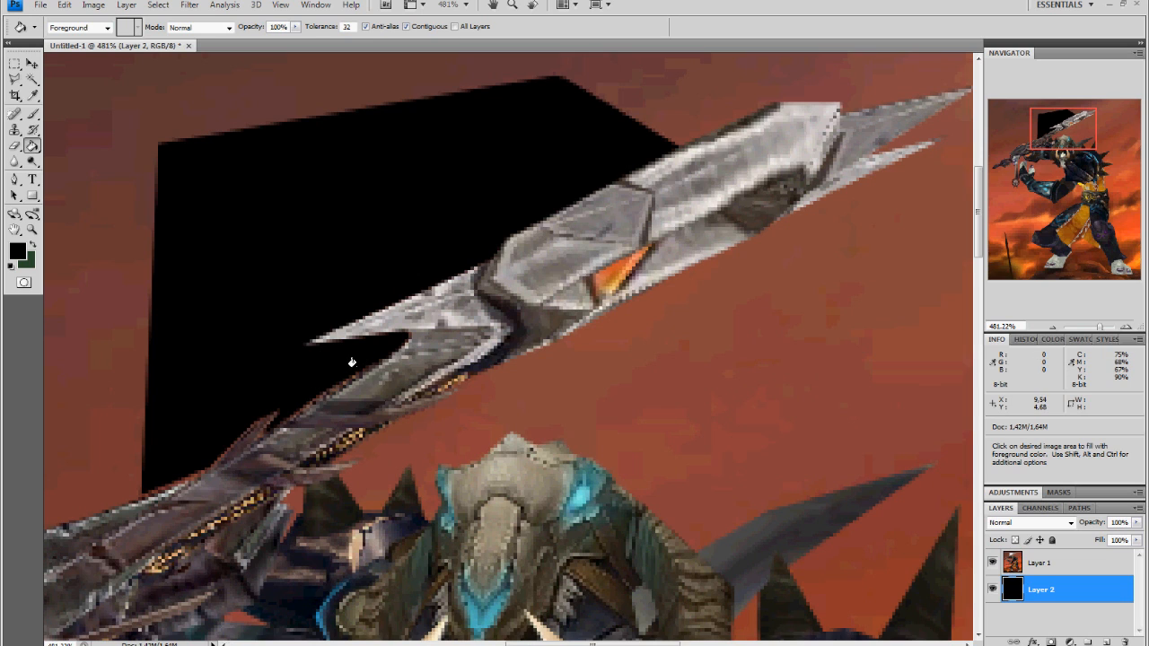
{"action": "mouse_move", "coordinate": [251, 409]}
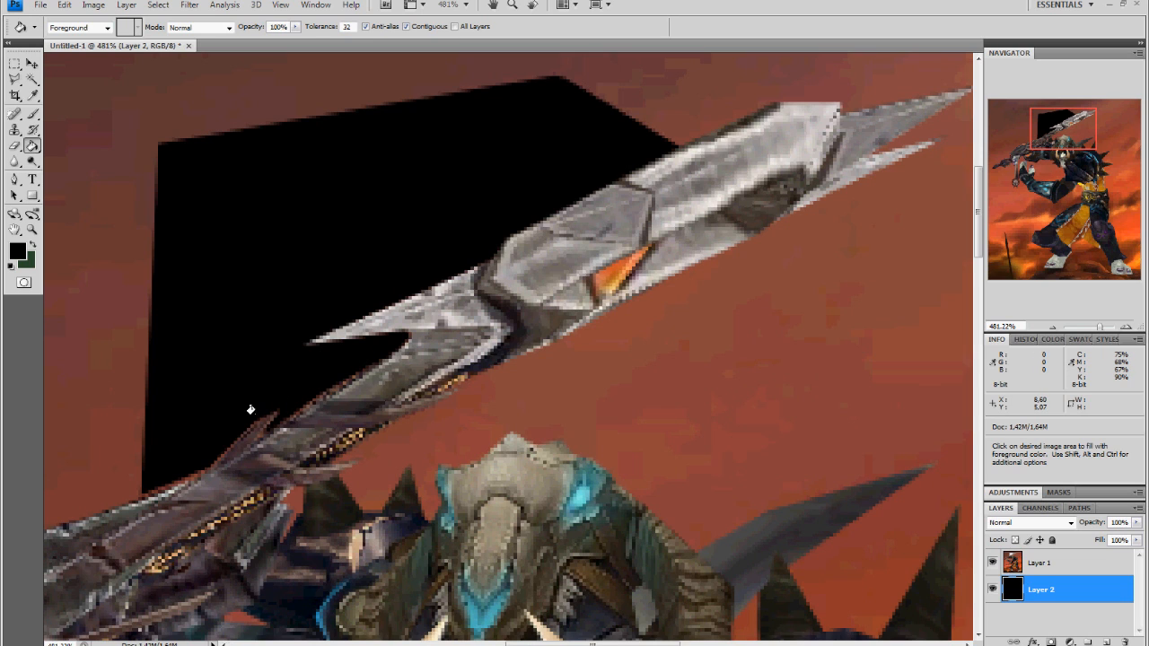
{"action": "mouse_move", "coordinate": [262, 402]}
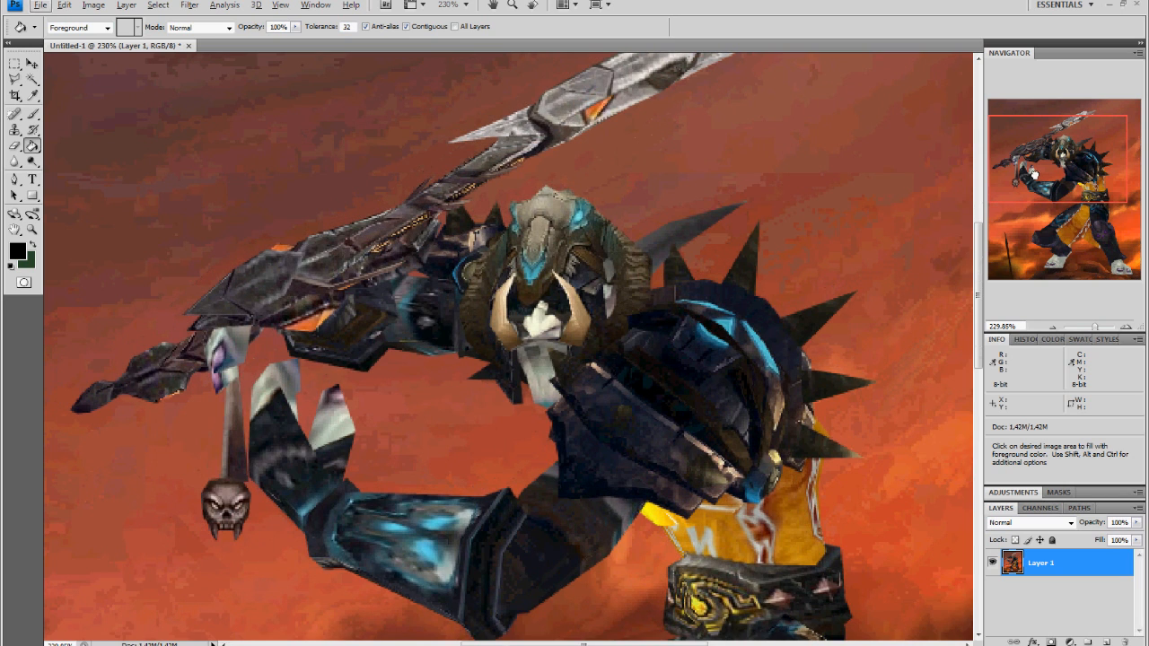
{"action": "mouse_move", "coordinate": [652, 368]}
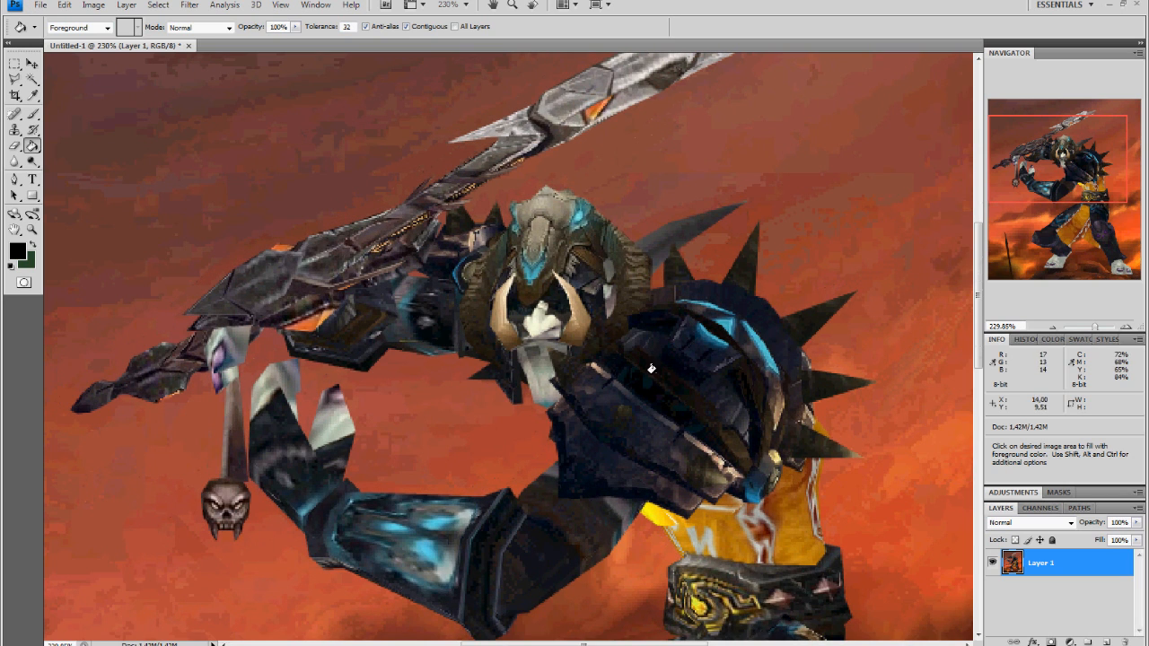
{"action": "mouse_move", "coordinate": [196, 215]}
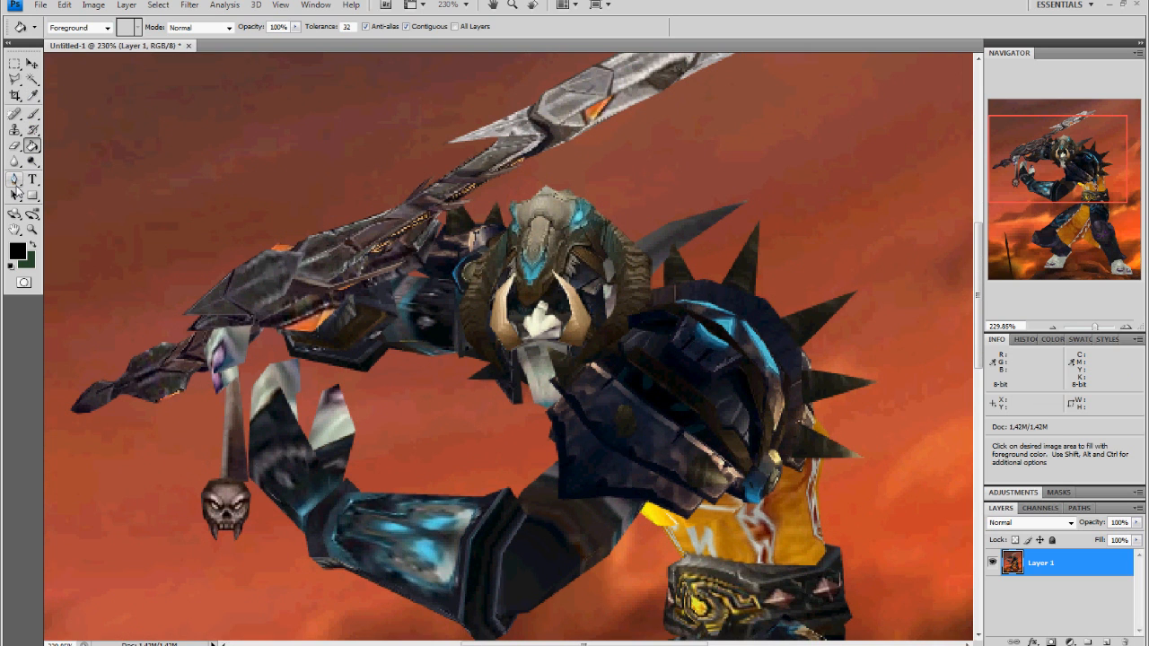
{"action": "left_click", "coordinate": [15, 180]}
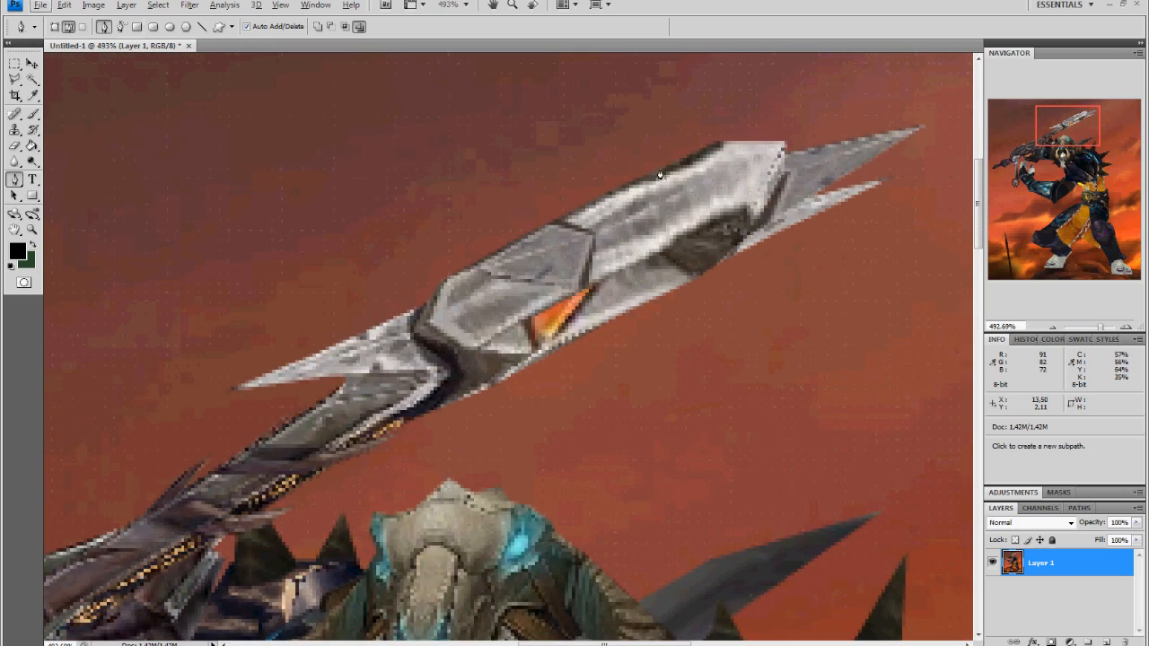
{"action": "mouse_move", "coordinate": [589, 208]}
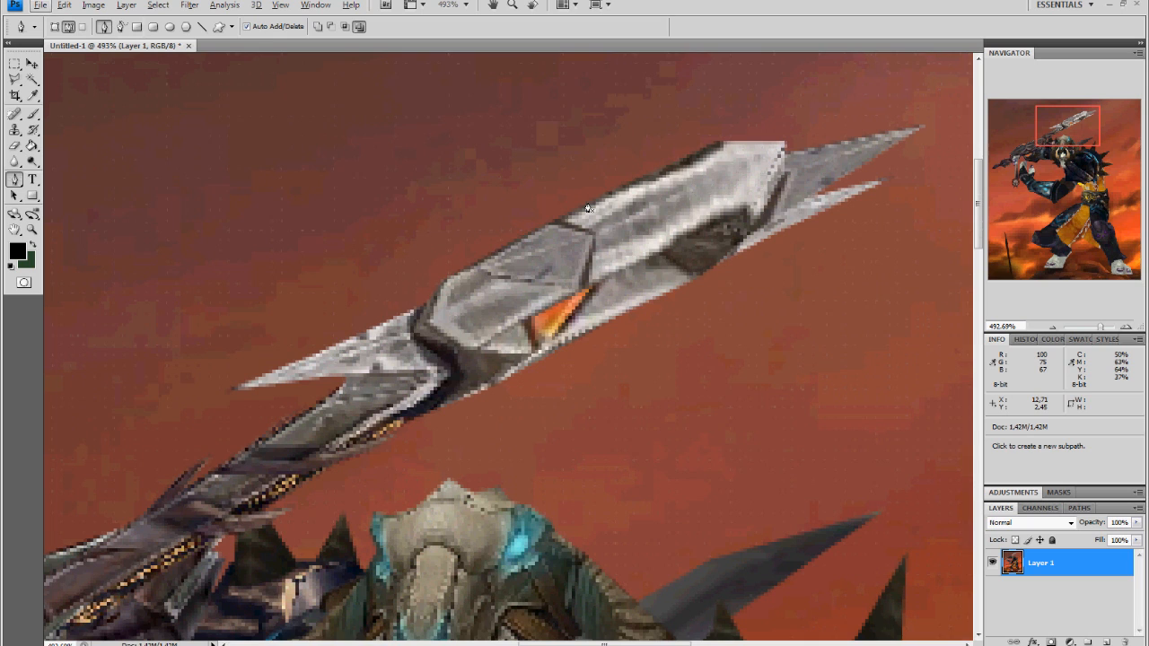
{"action": "mouse_move", "coordinate": [643, 182]}
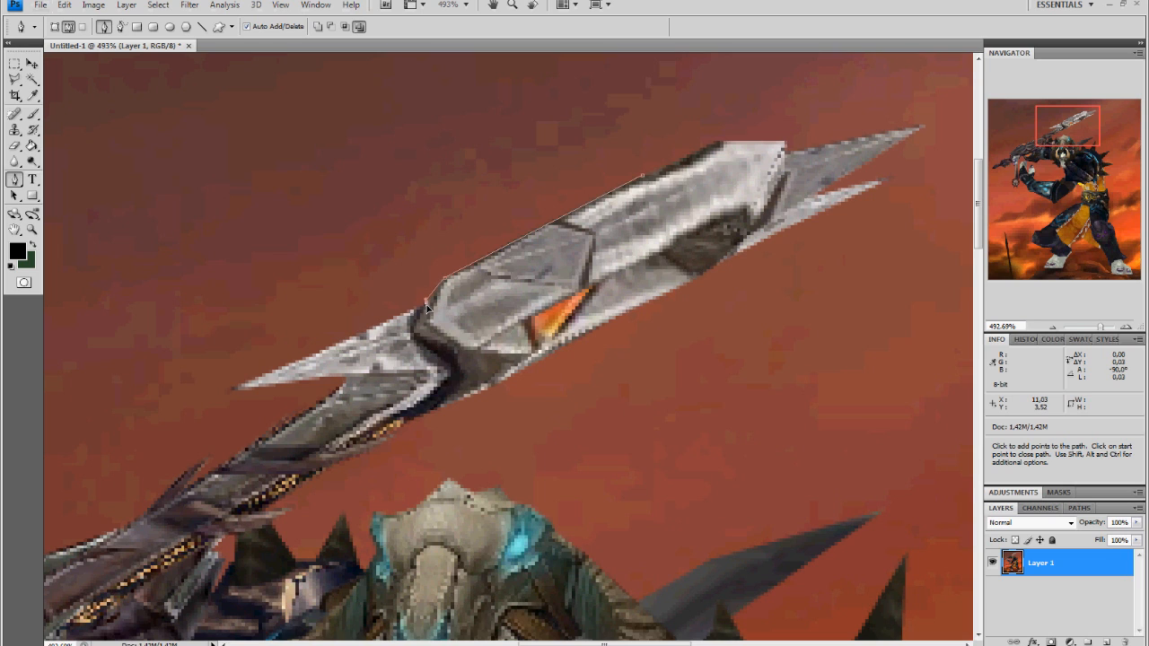
{"action": "mouse_move", "coordinate": [377, 323]}
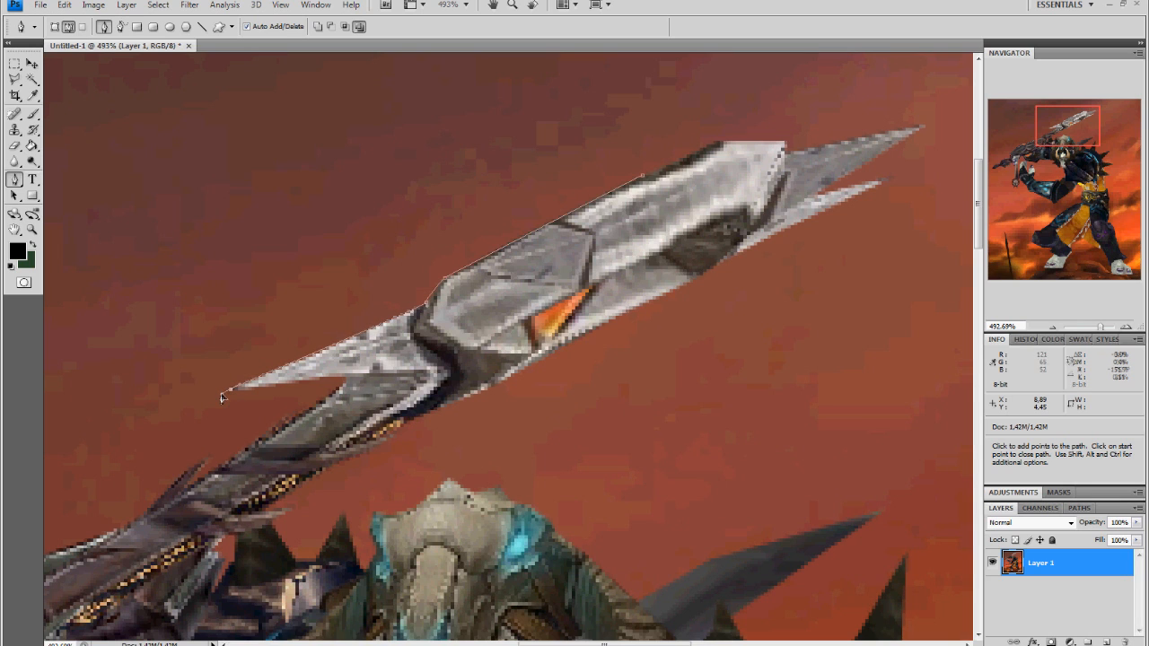
{"action": "mouse_move", "coordinate": [266, 384]}
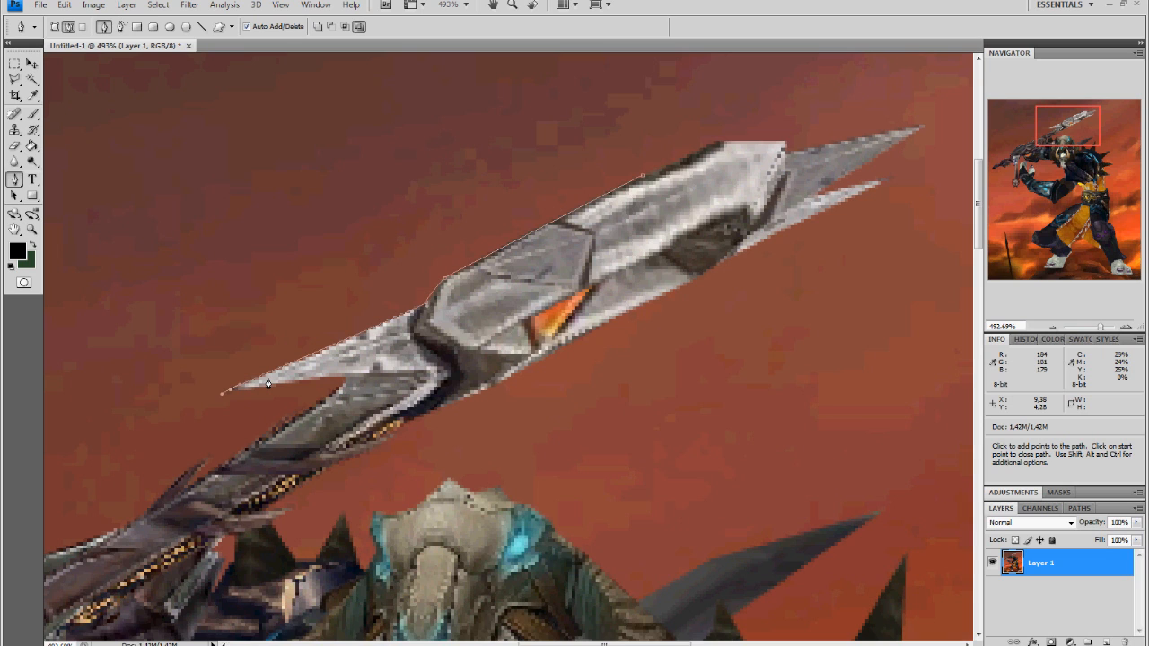
{"action": "mouse_move", "coordinate": [344, 388]}
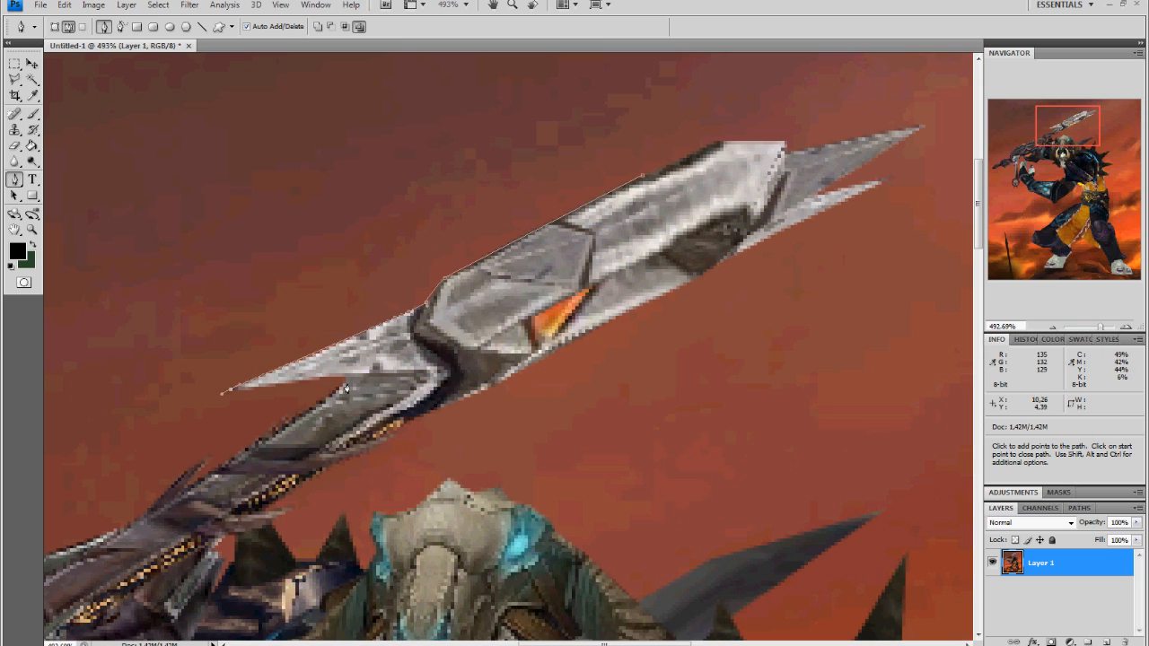
{"action": "mouse_move", "coordinate": [194, 413]}
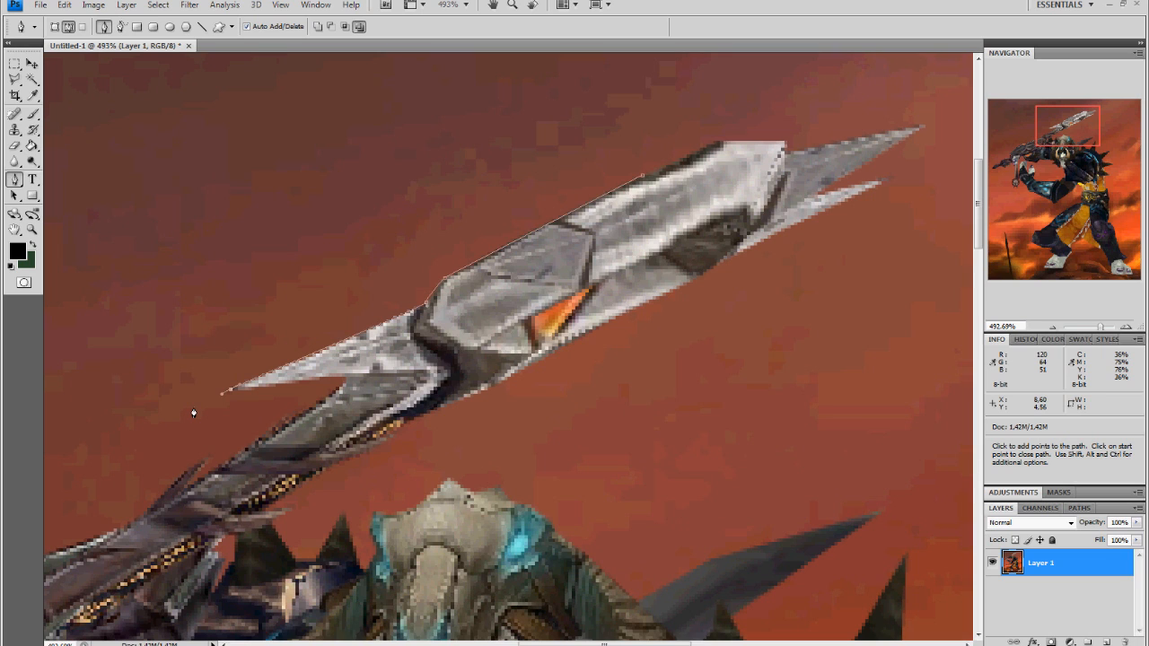
{"action": "mouse_move", "coordinate": [291, 136]}
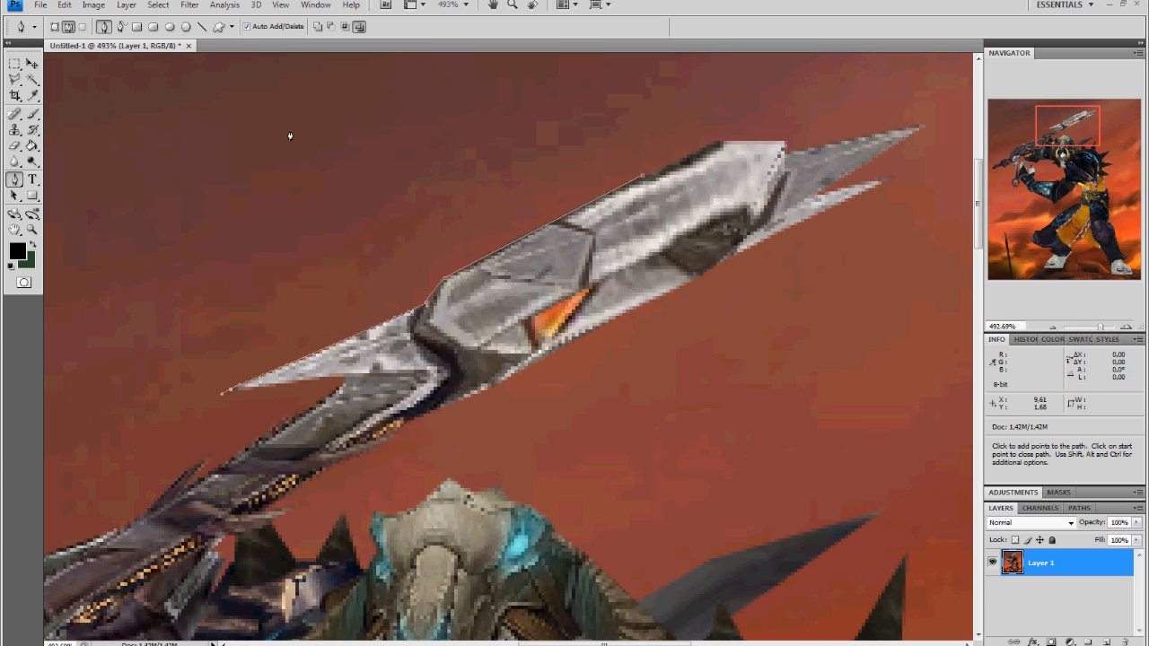
- Close the pen path in the sky beside the blade tip and make a selection from it
{"action": "left_click", "coordinate": [609, 147]}
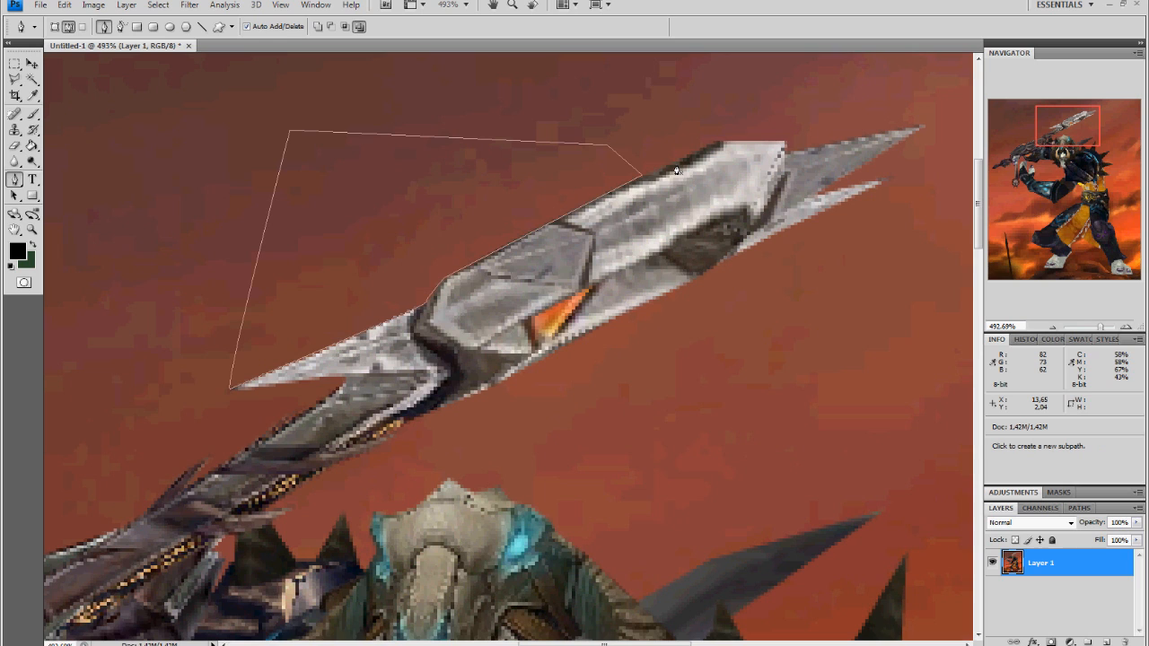
{"action": "right_click", "coordinate": [465, 219]}
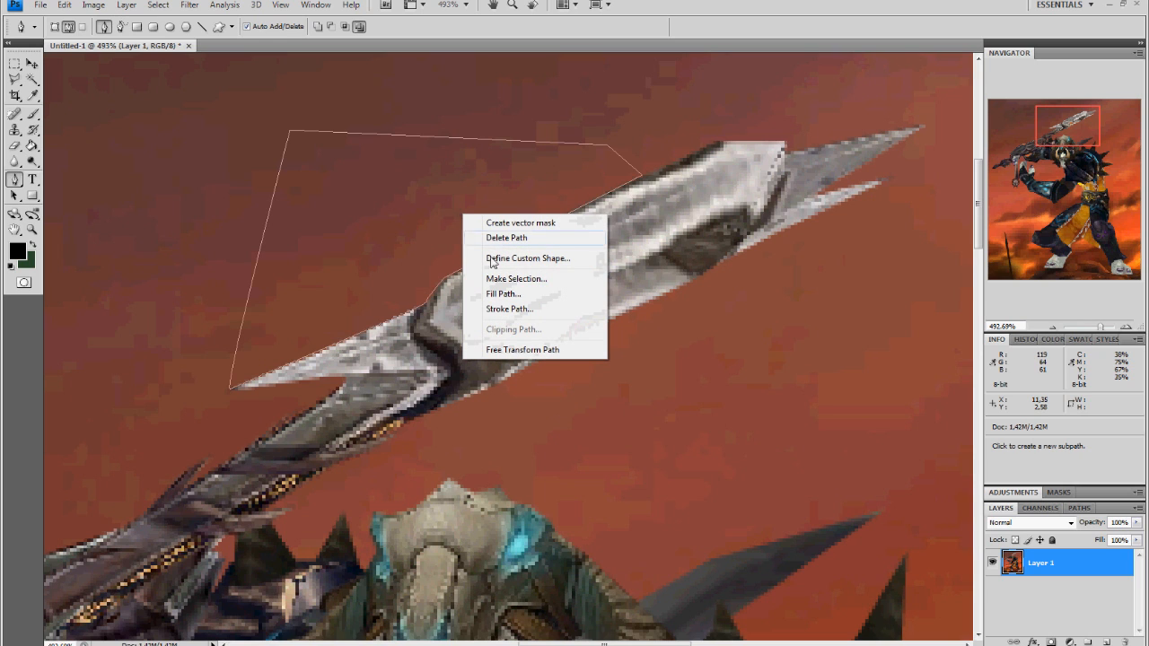
{"action": "mouse_move", "coordinate": [512, 283]}
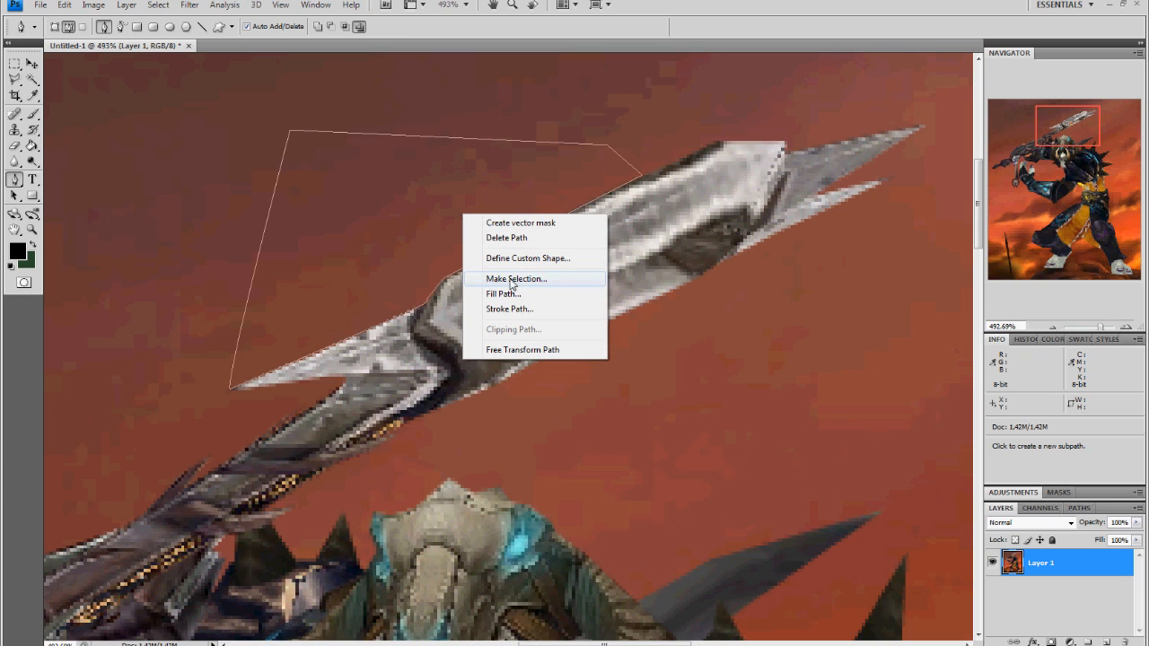
{"action": "left_click", "coordinate": [518, 278]}
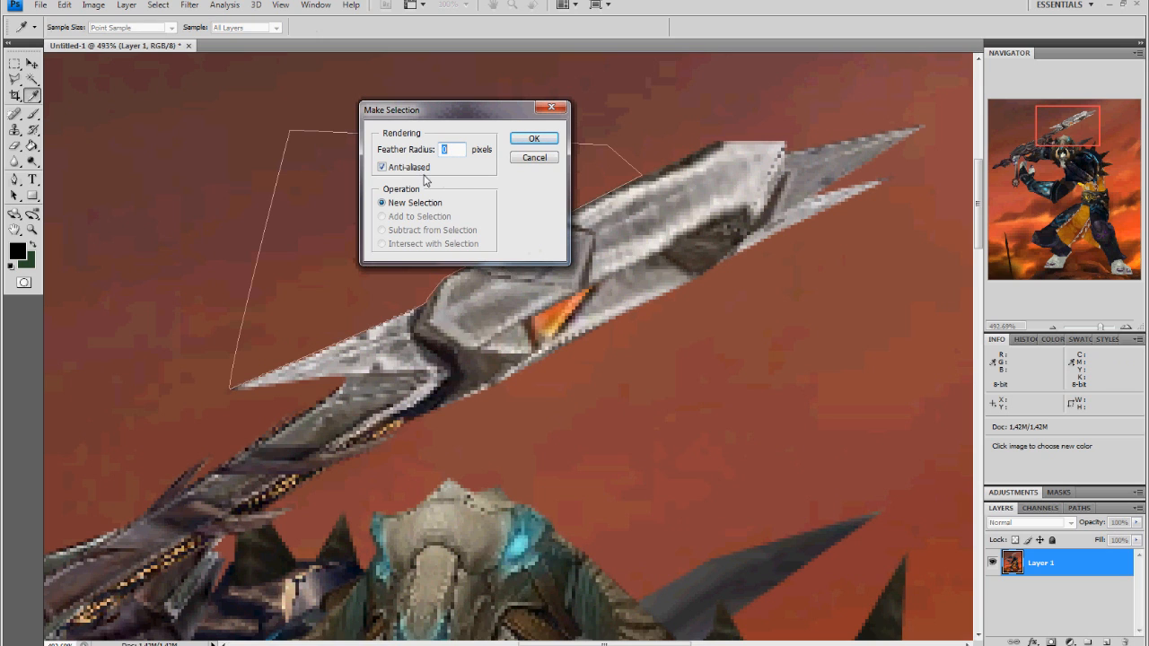
{"action": "left_click", "coordinate": [535, 139]}
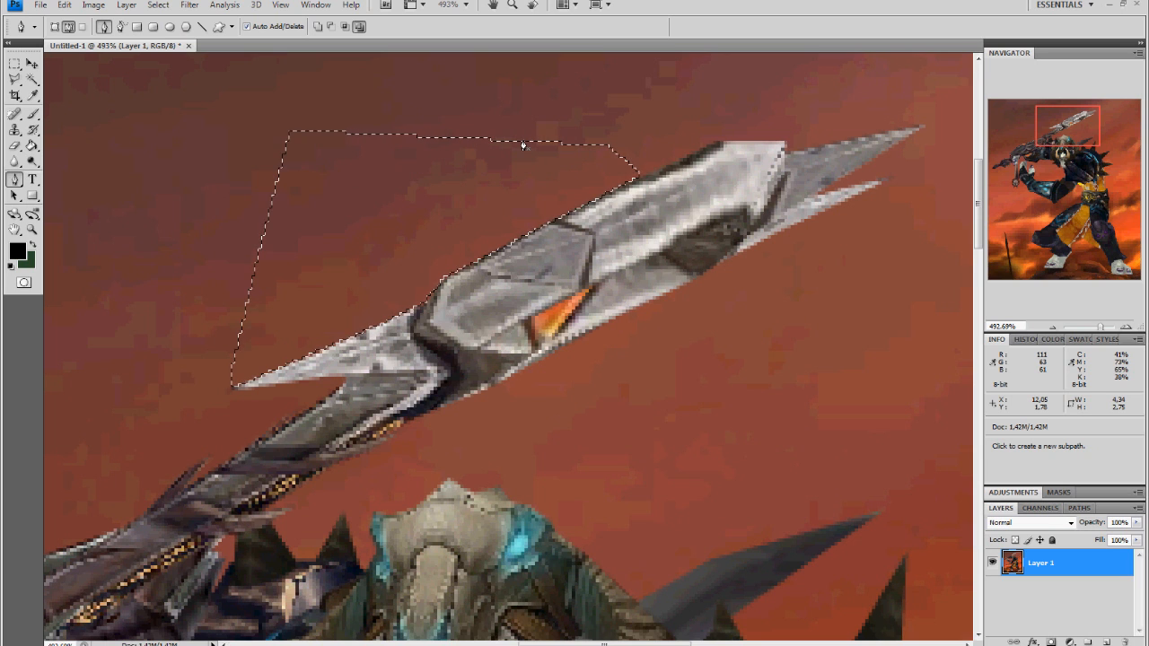
{"action": "key", "text": "Delete"}
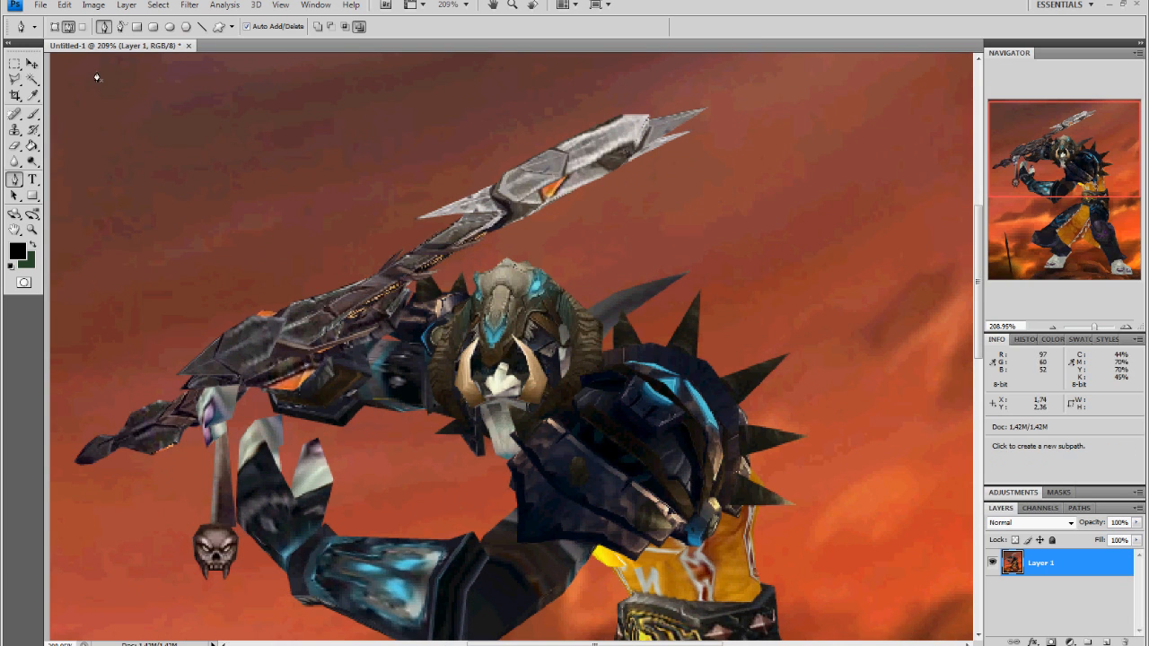
- Switch to the Magic Wand for selecting background by colour similarity
{"action": "left_click", "coordinate": [14, 79]}
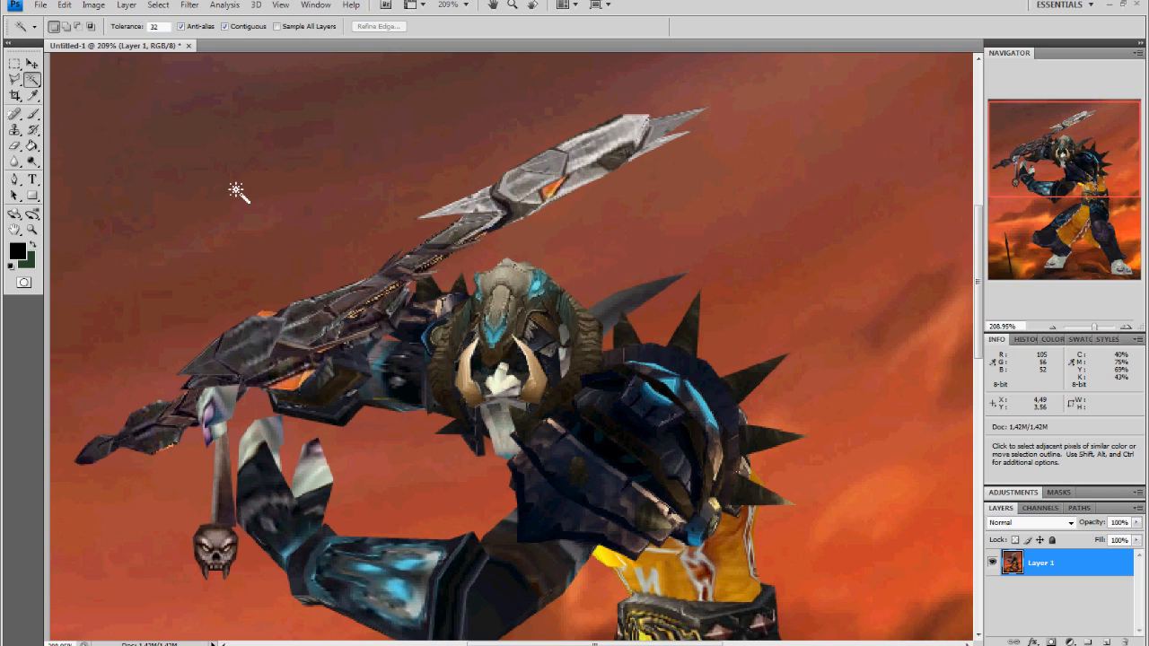
{"action": "mouse_move", "coordinate": [578, 248]}
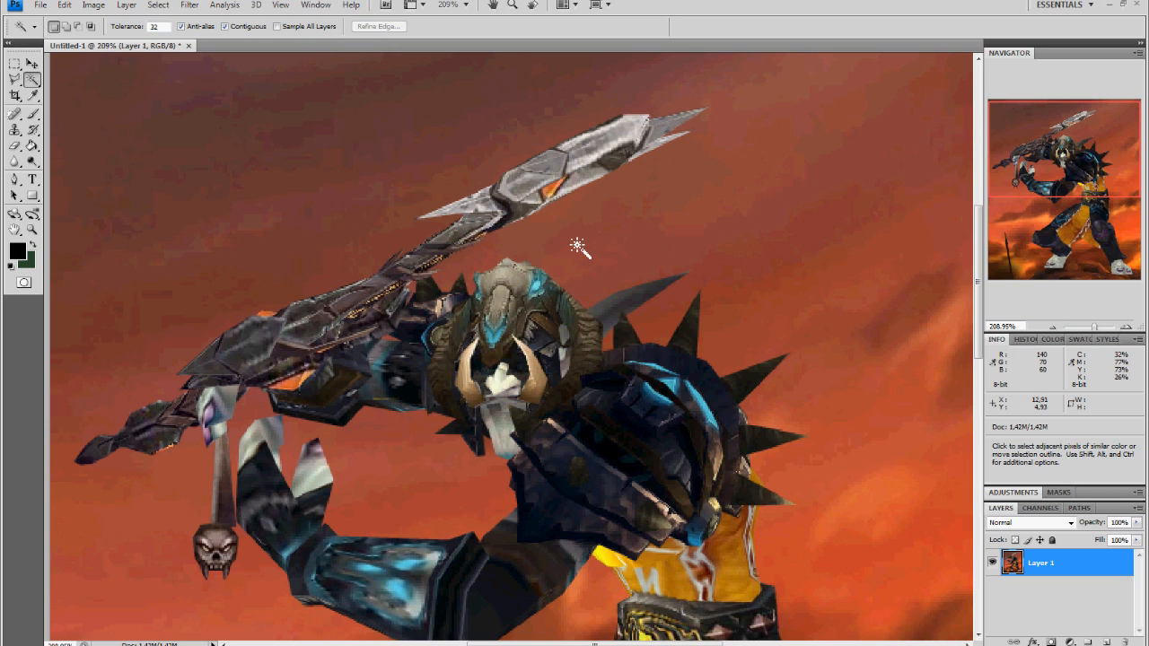
{"action": "mouse_move", "coordinate": [578, 250]}
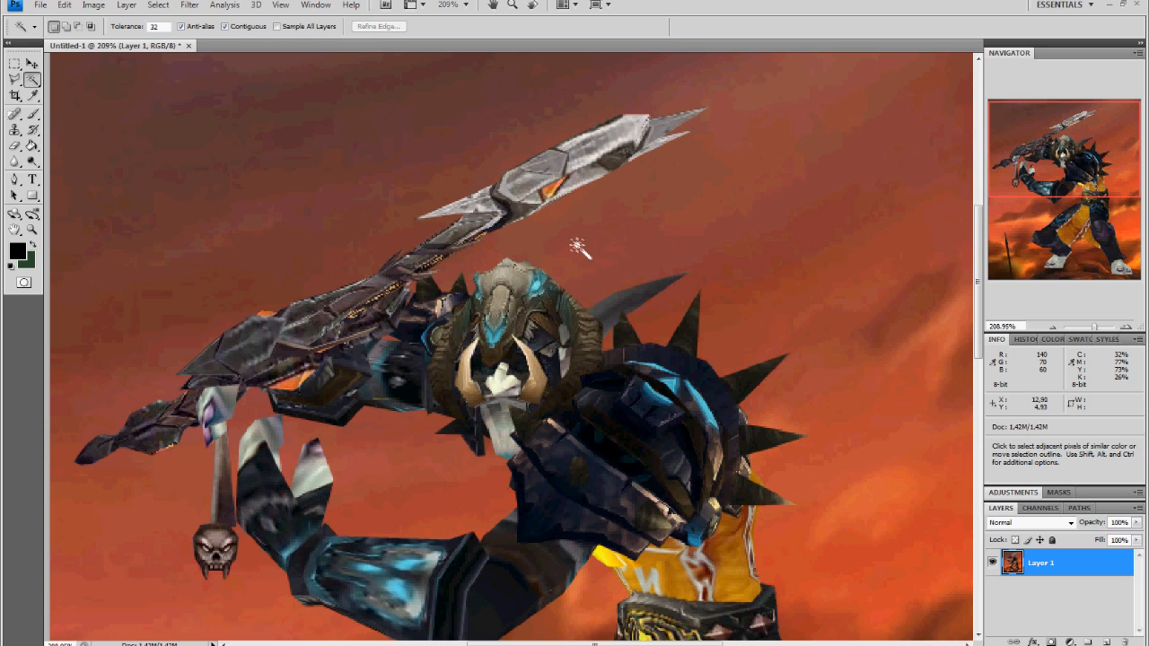
{"action": "mouse_move", "coordinate": [578, 262]}
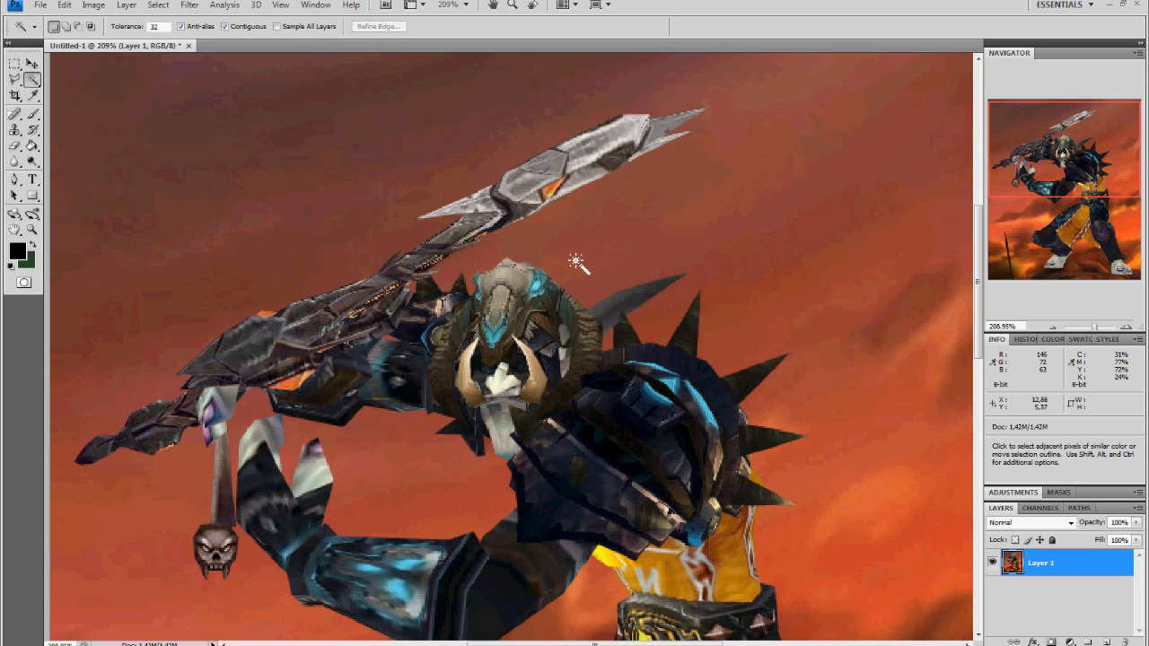
{"action": "mouse_move", "coordinate": [502, 260]}
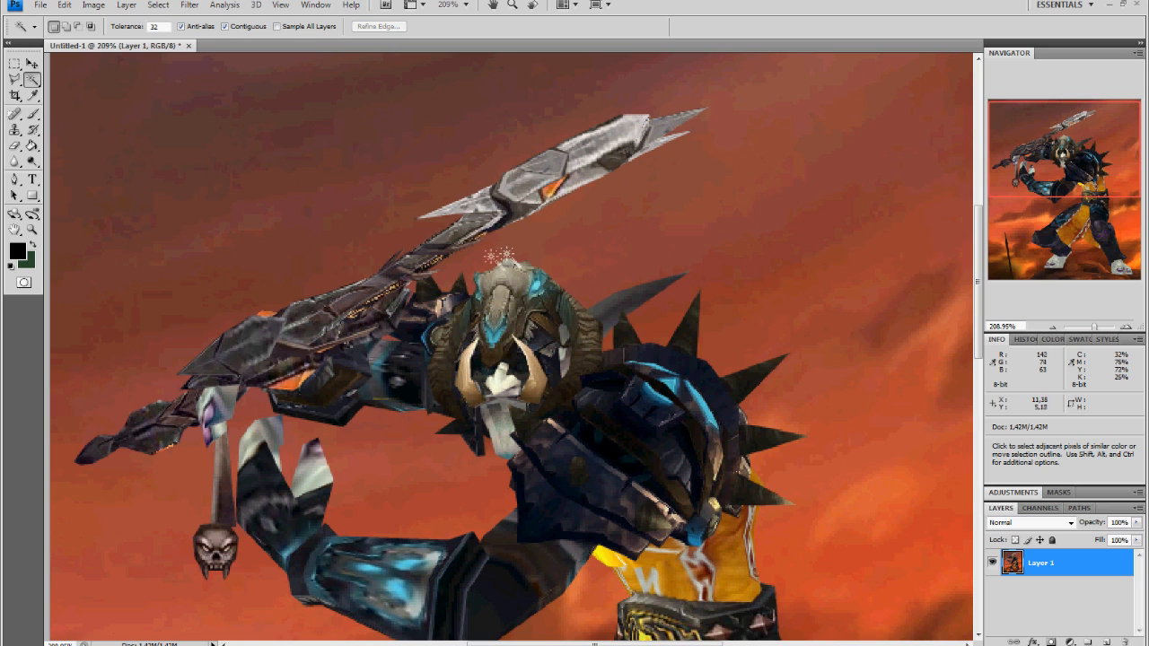
{"action": "mouse_move", "coordinate": [632, 284]}
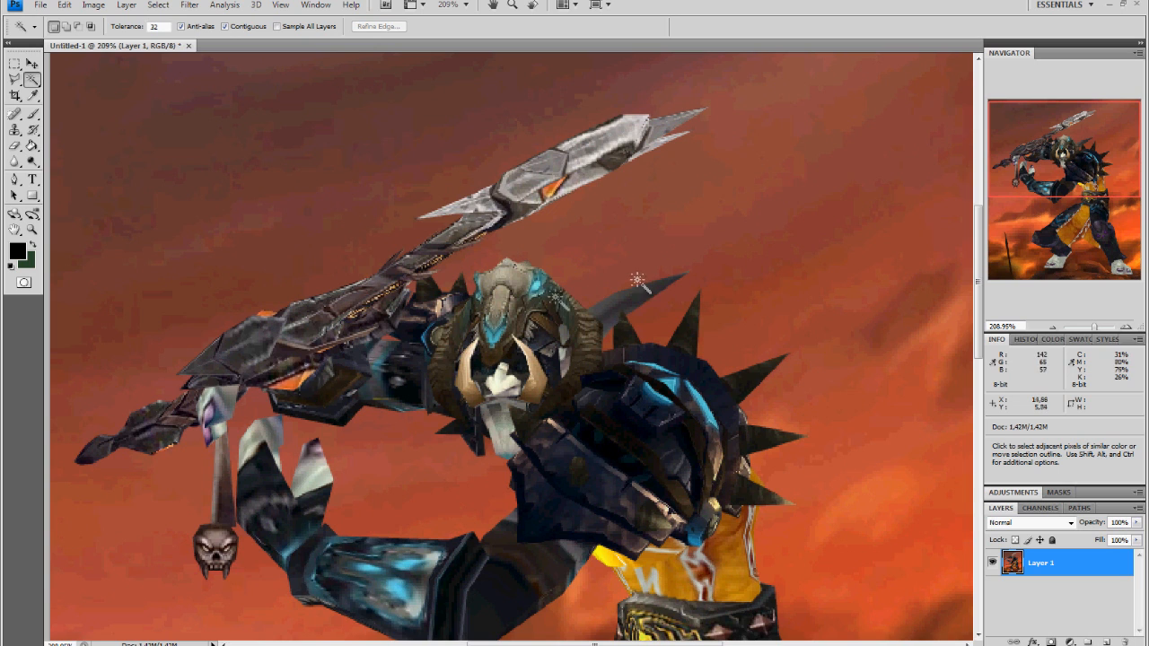
{"action": "mouse_move", "coordinate": [596, 273]}
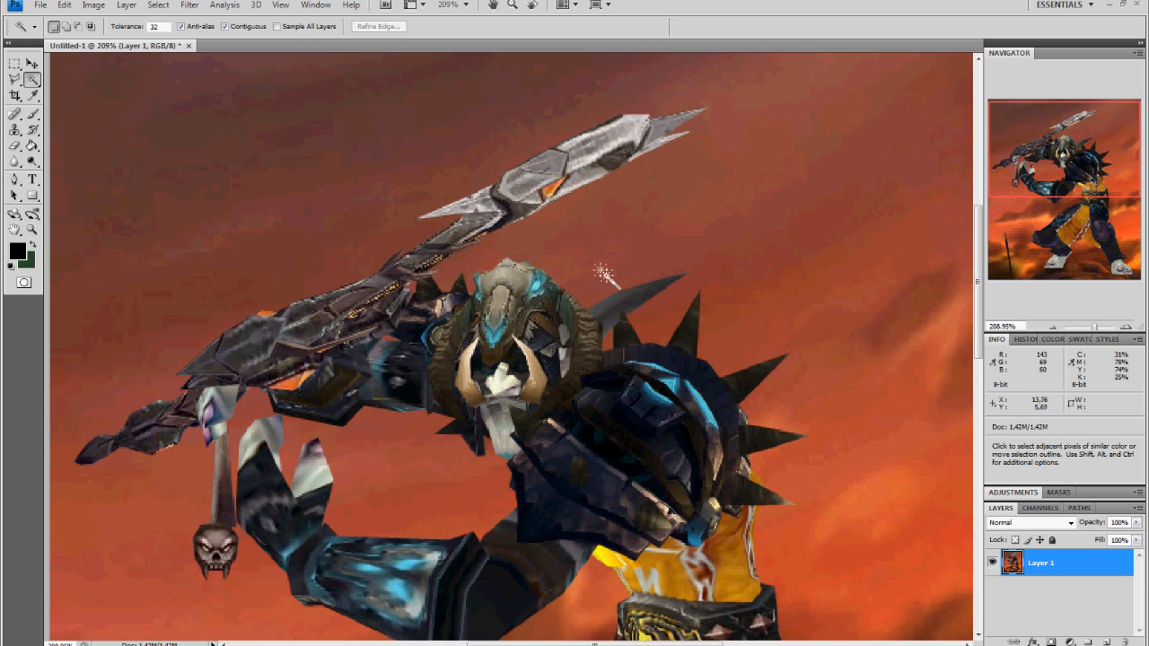
- Select the orange sky around the raised blade by colour and delete it to transparency
{"action": "left_click", "coordinate": [584, 242]}
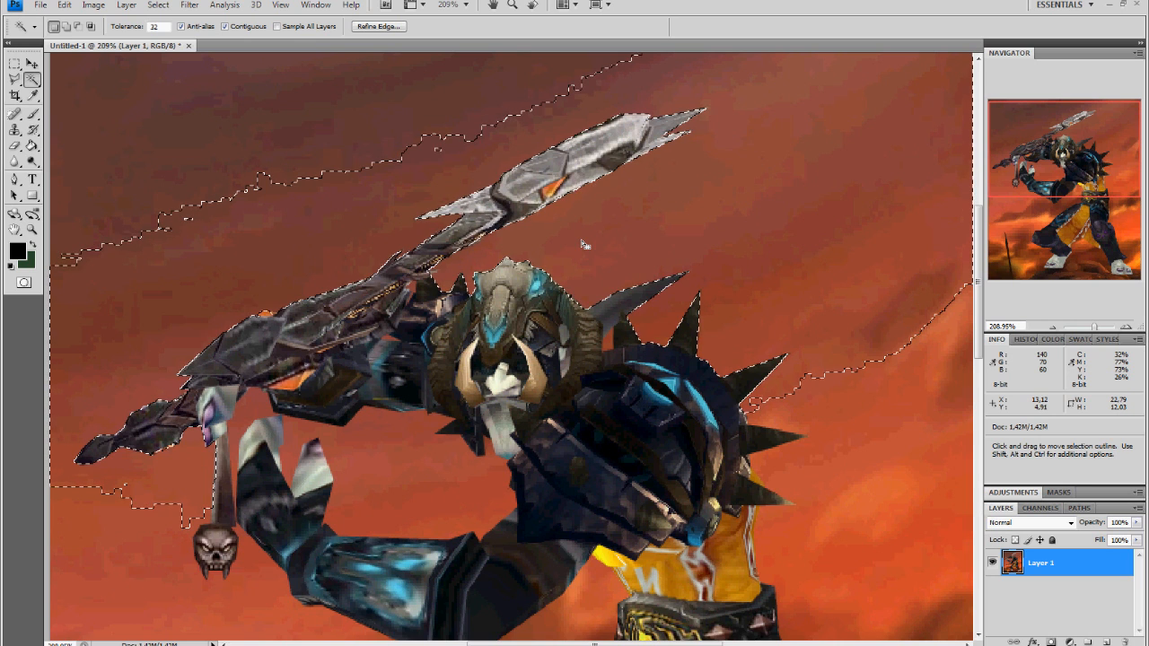
{"action": "key", "text": "Delete"}
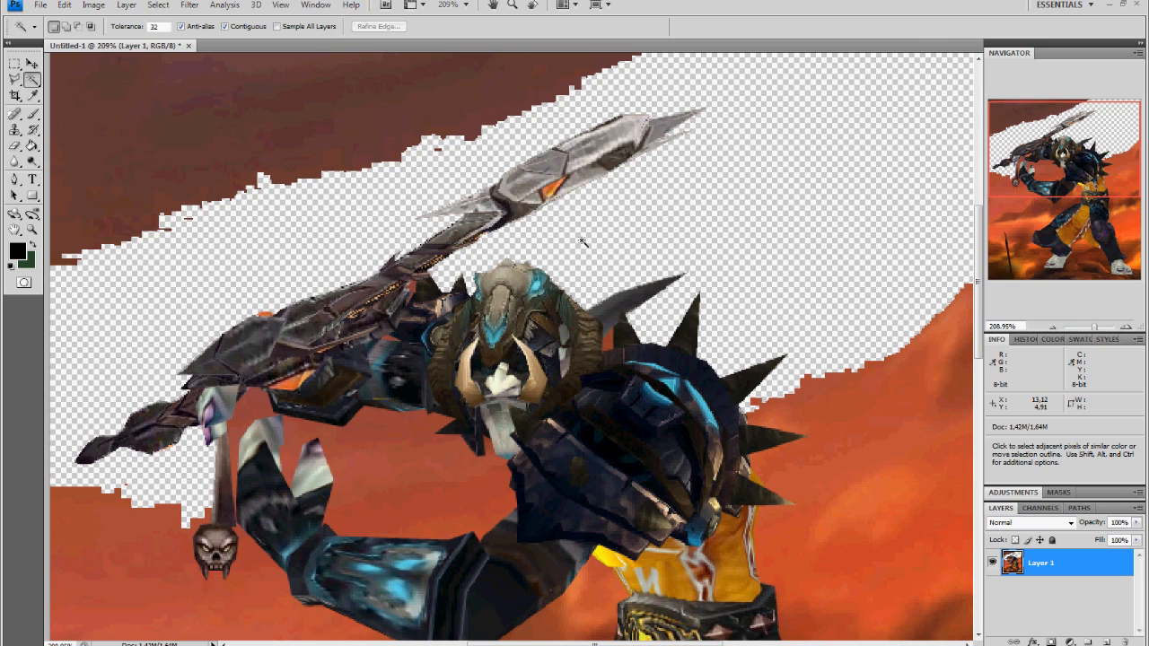
{"action": "mouse_move", "coordinate": [754, 410]}
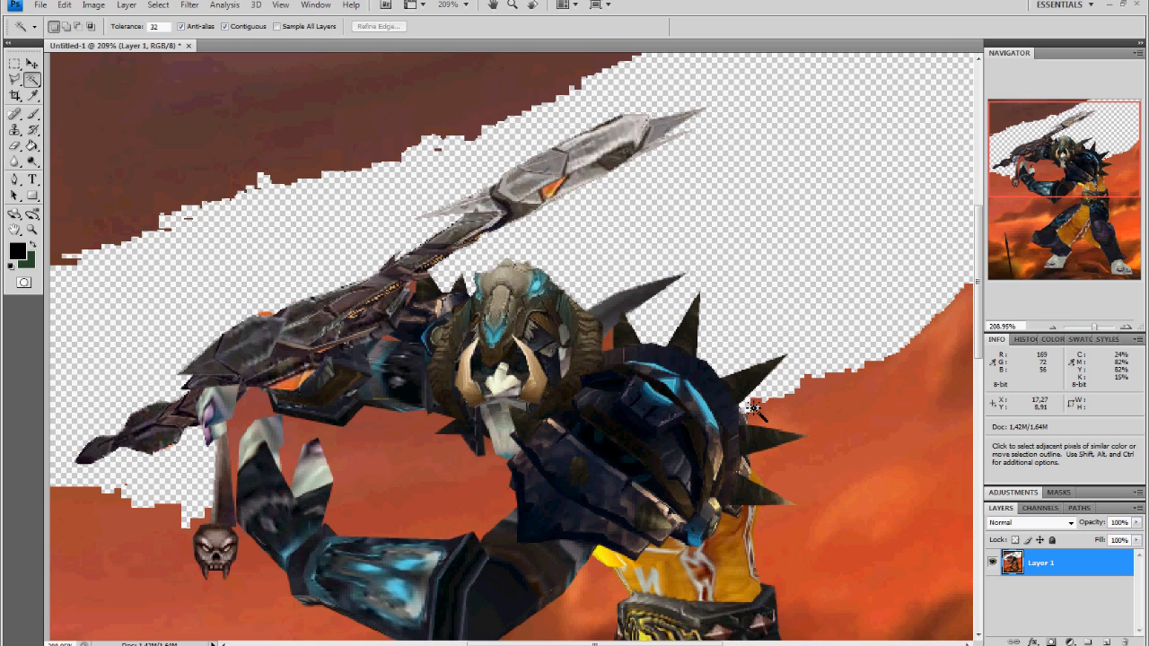
{"action": "mouse_move", "coordinate": [858, 380]}
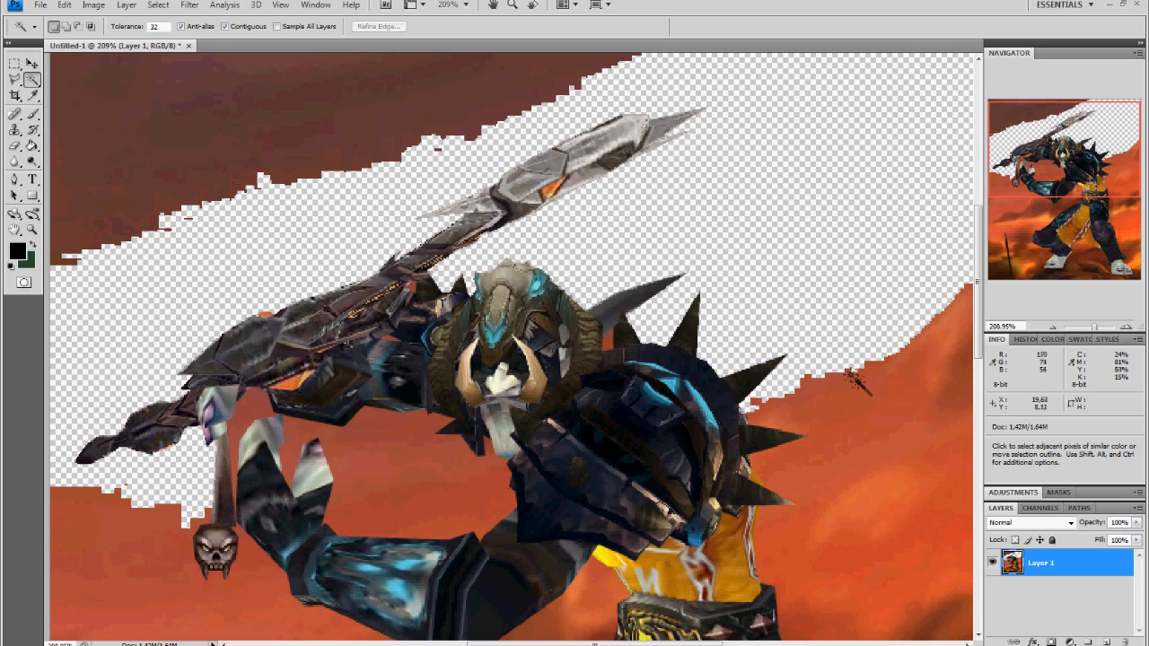
{"action": "mouse_move", "coordinate": [853, 379]}
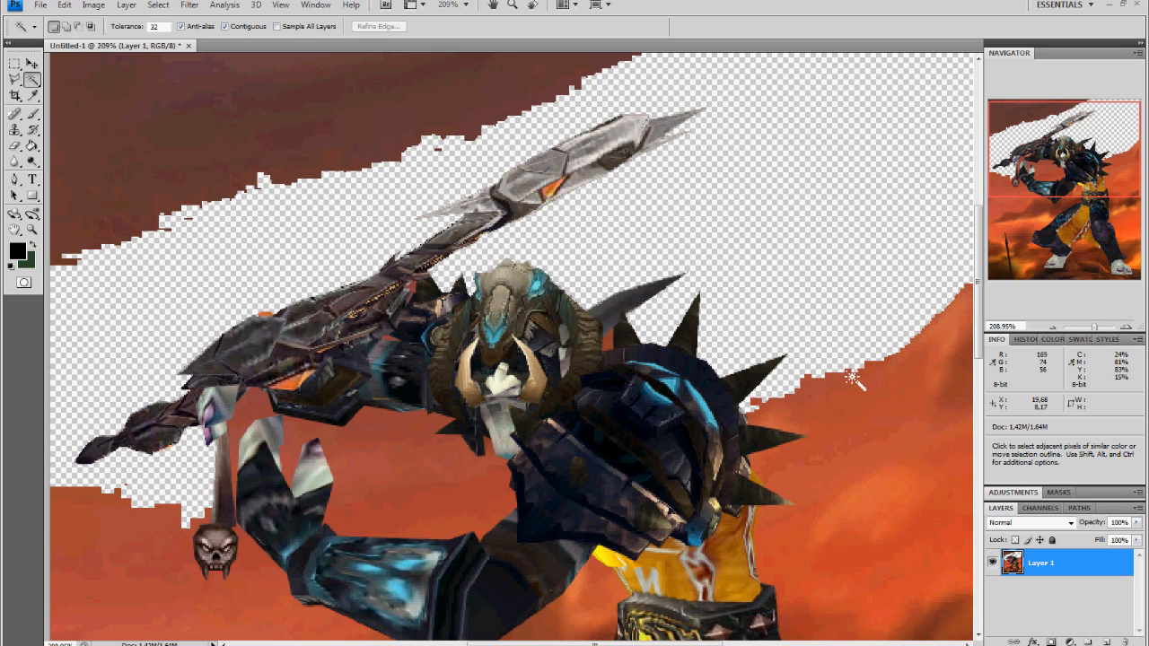
{"action": "mouse_move", "coordinate": [843, 395]}
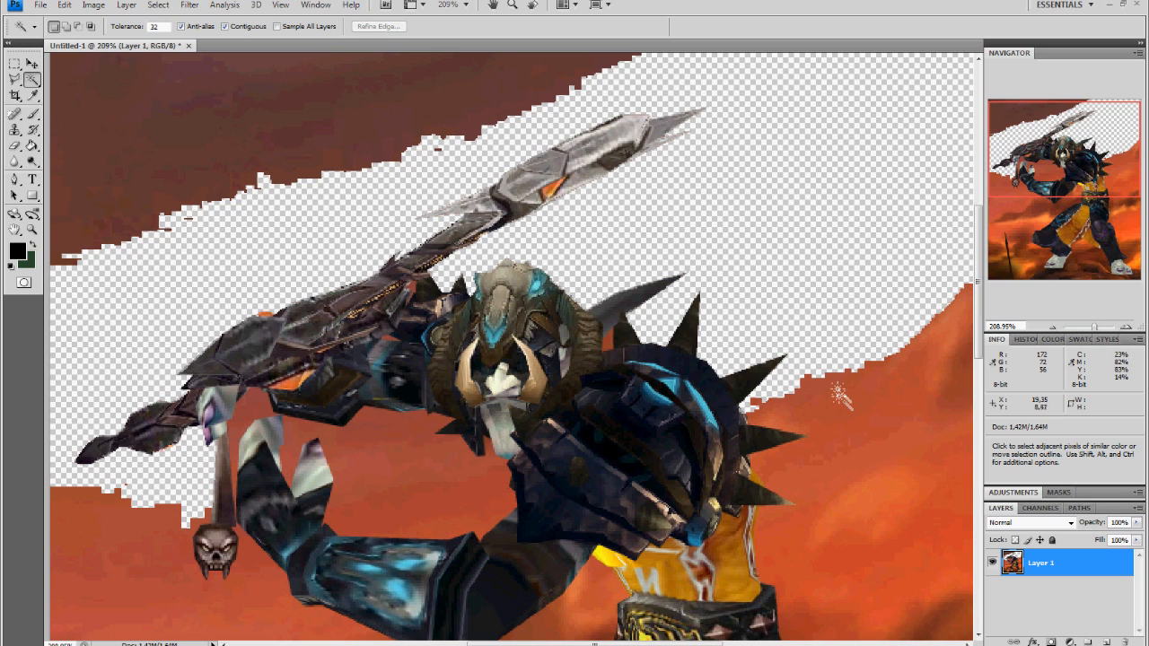
{"action": "mouse_move", "coordinate": [842, 402]}
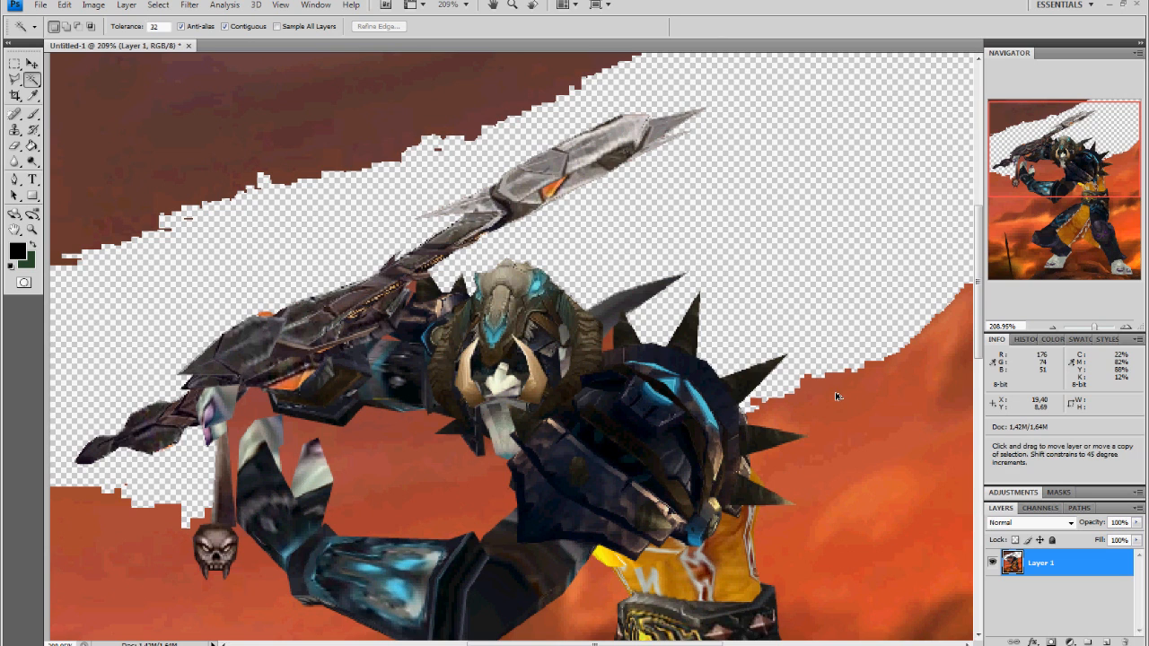
- Undo the sky deletion to restore the full red background, then return to the Lasso tool
{"action": "left_click", "coordinate": [165, 142]}
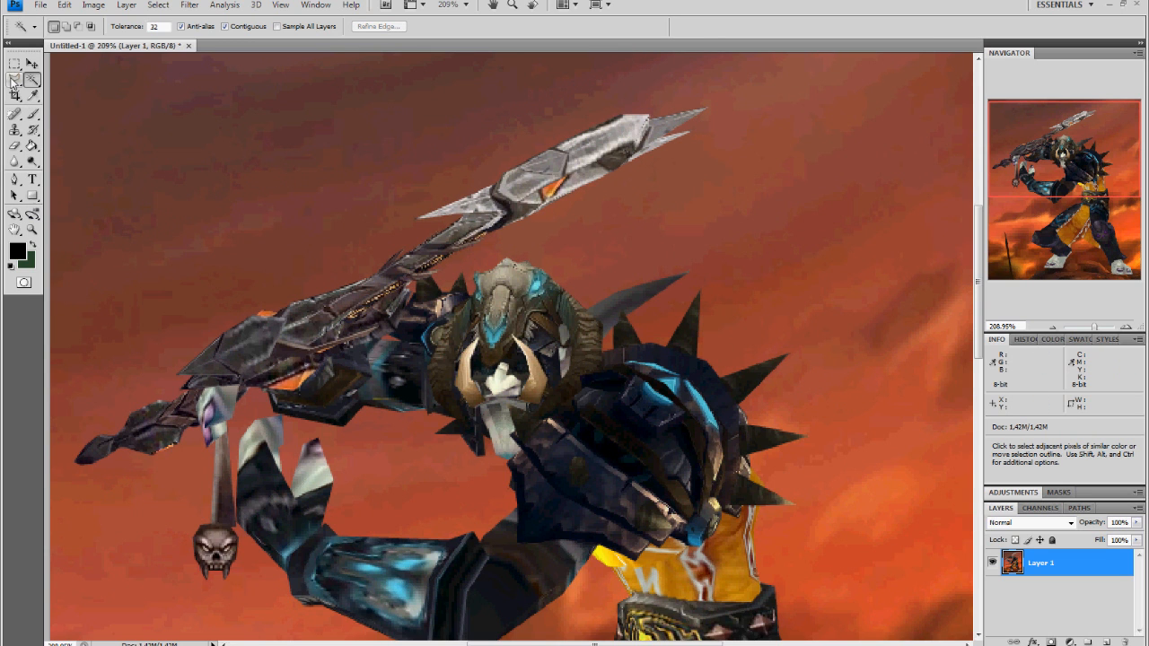
{"action": "mouse_move", "coordinate": [492, 359]}
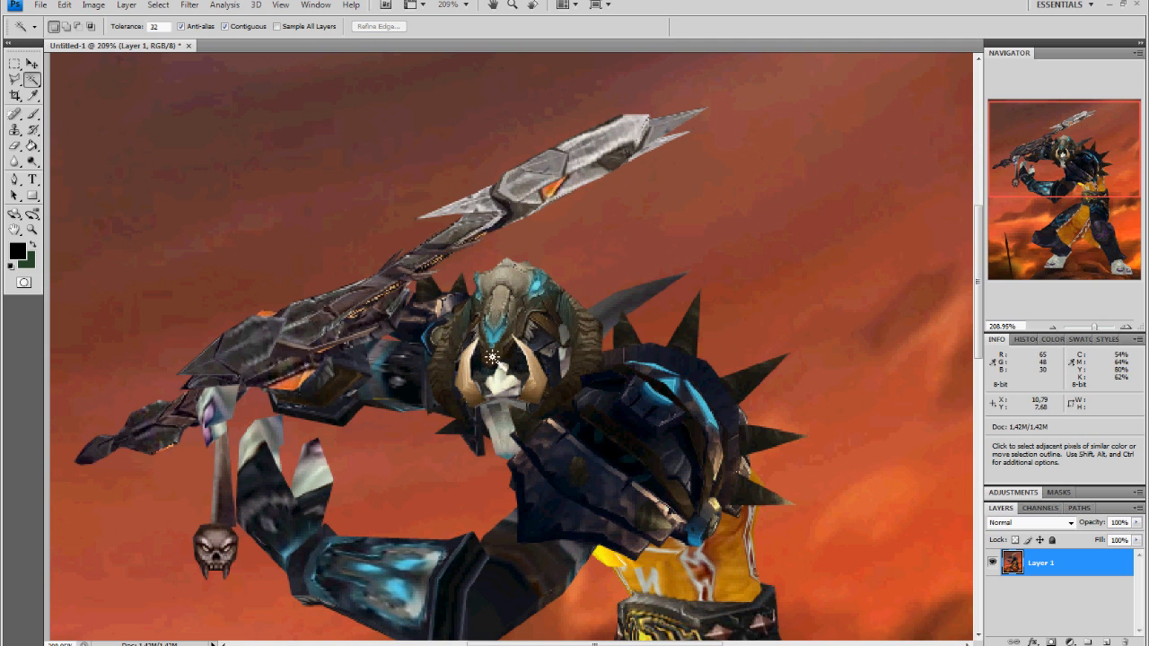
{"action": "mouse_move", "coordinate": [492, 368]}
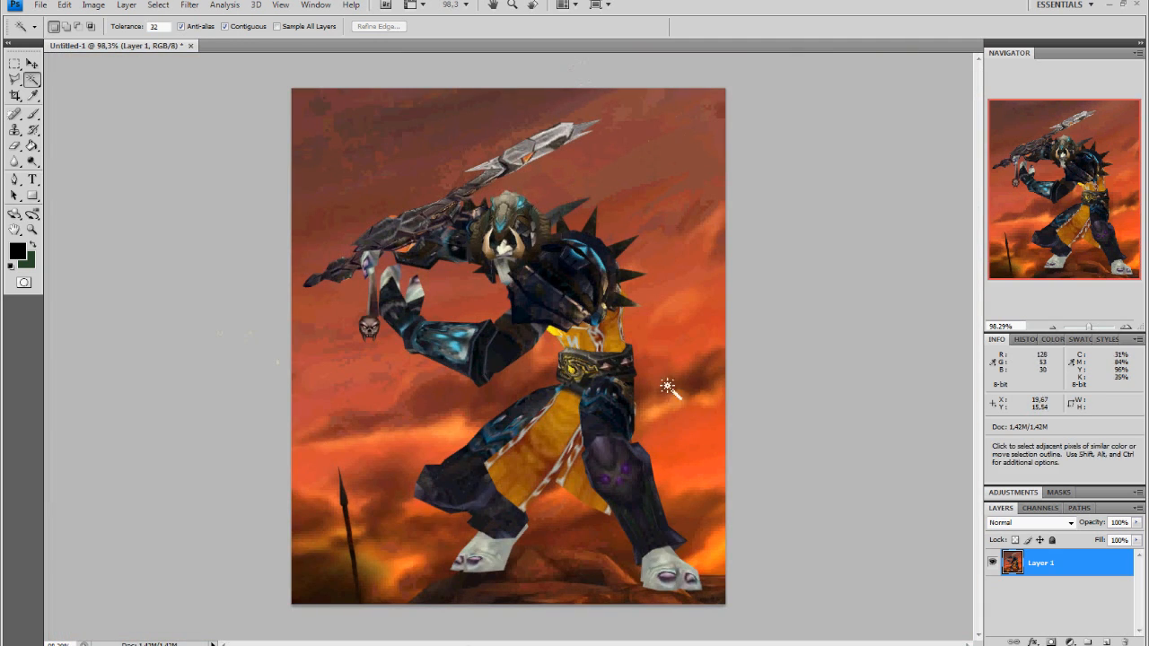
{"action": "left_click", "coordinate": [14, 79]}
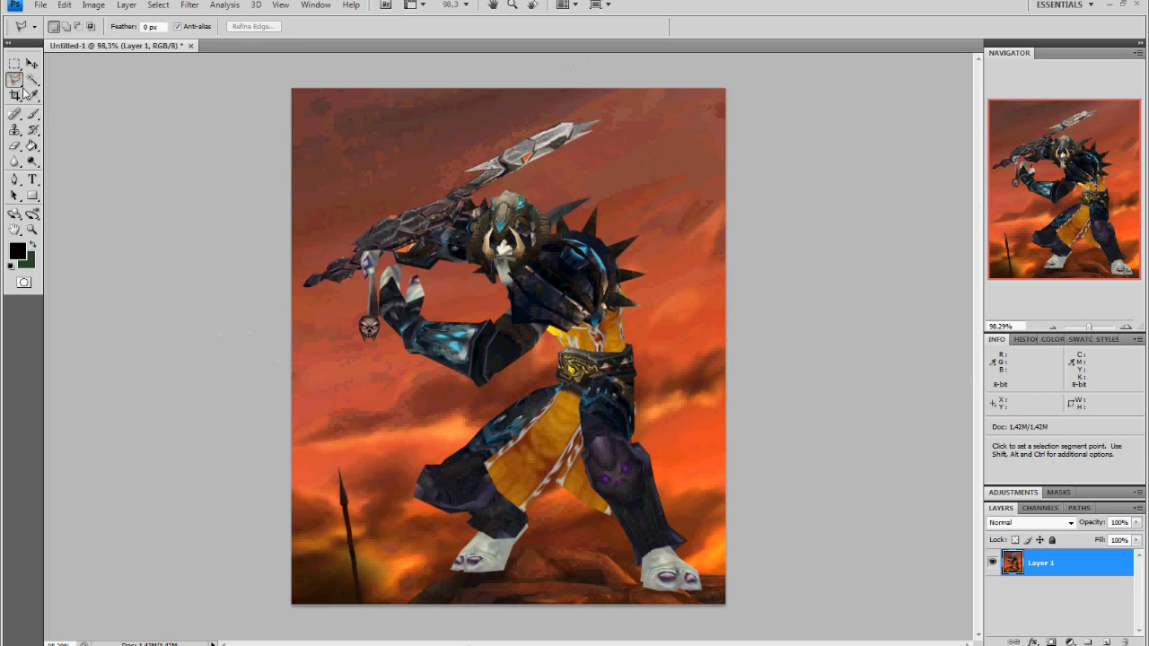
{"action": "mouse_move", "coordinate": [341, 399]}
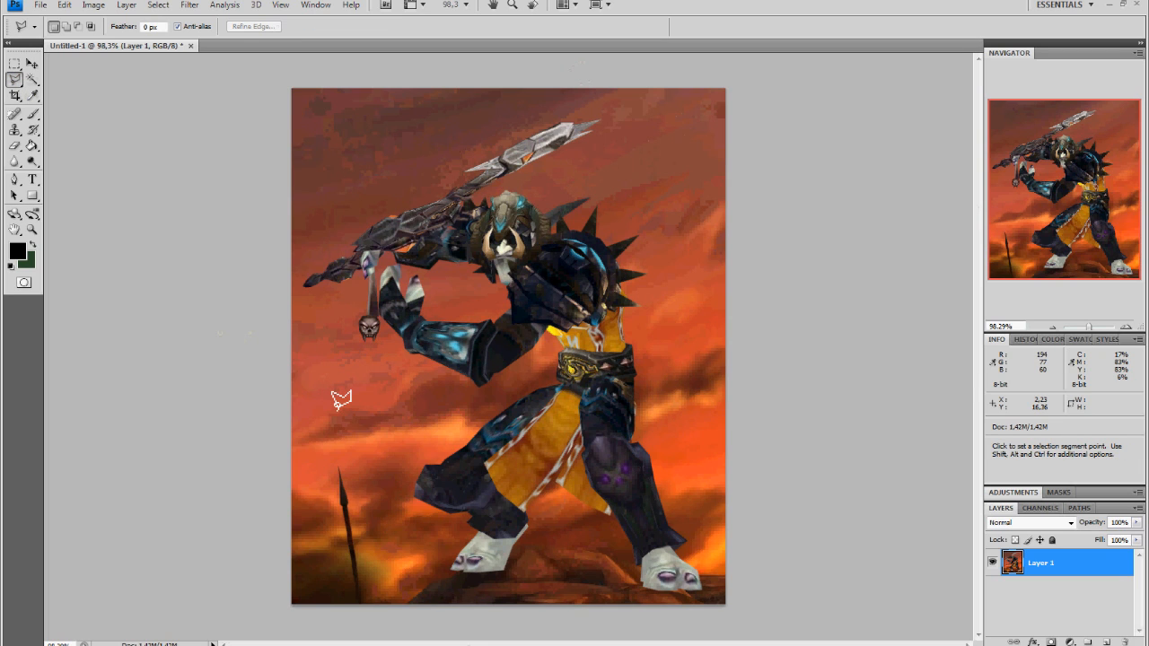